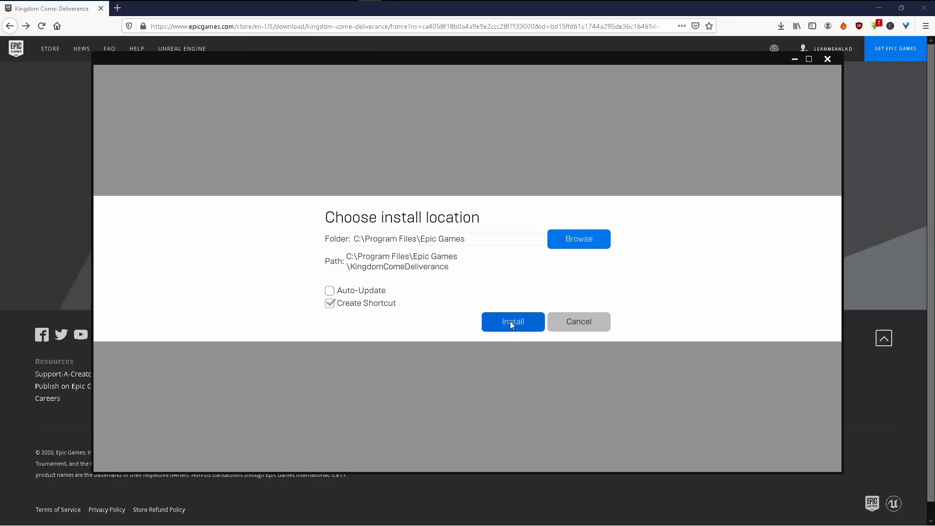
Start installing Kingdom Come Deliverance to C:\Program Files\Epic Games, which fails with error IS-DS01.
left_click(512, 321)
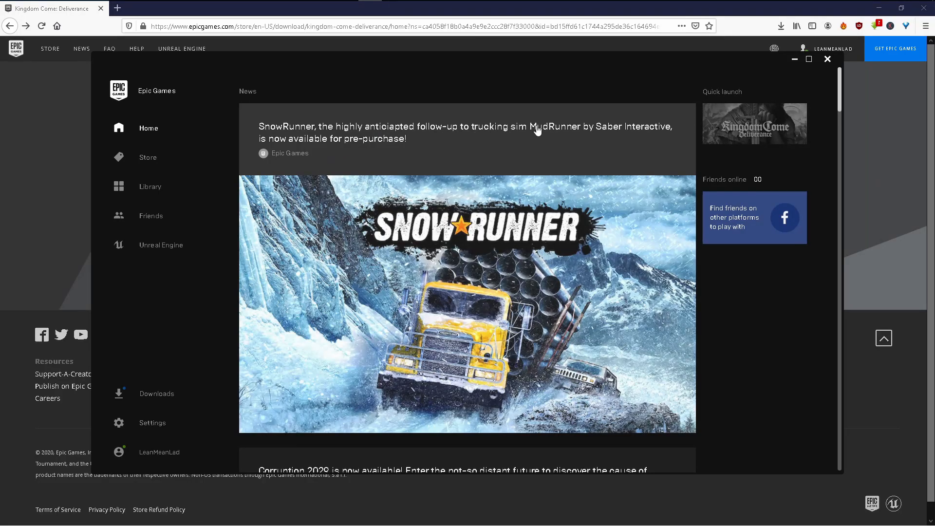
mouse_move(490, 147)
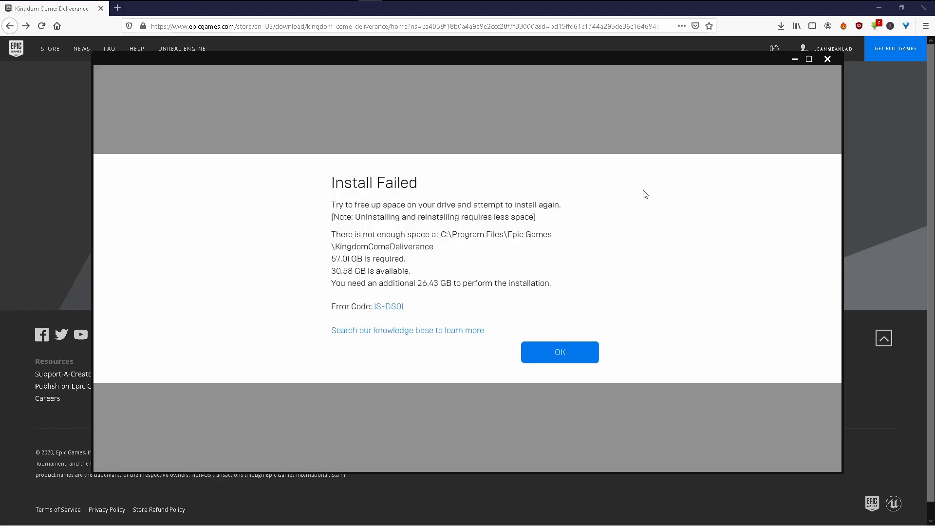
mouse_move(405, 208)
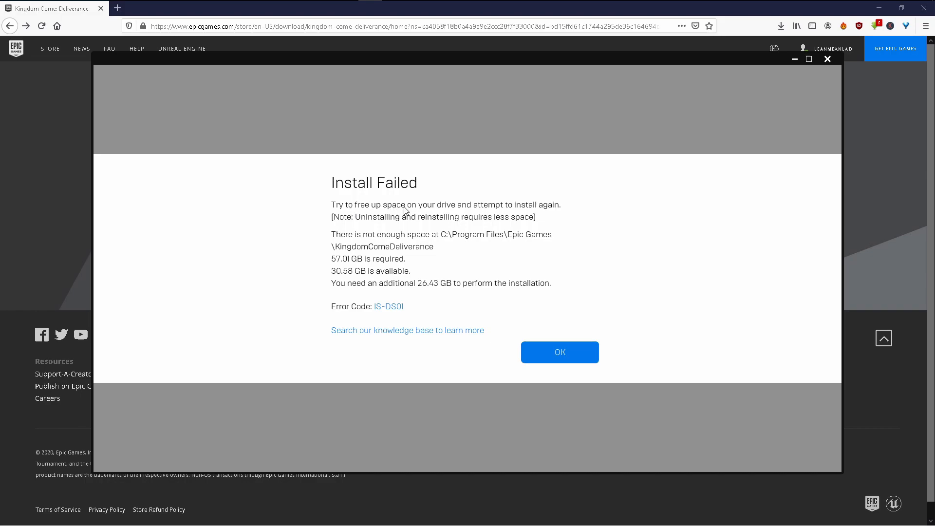
mouse_move(393, 262)
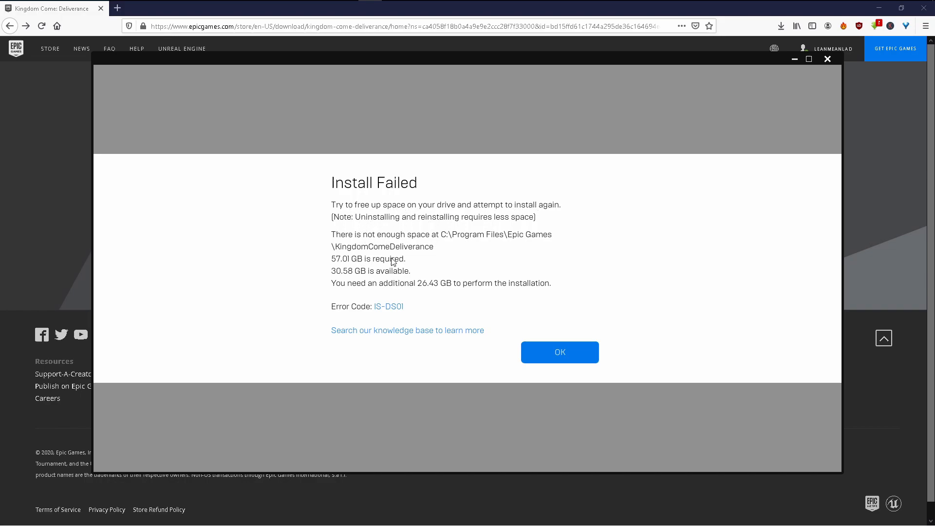
mouse_move(385, 269)
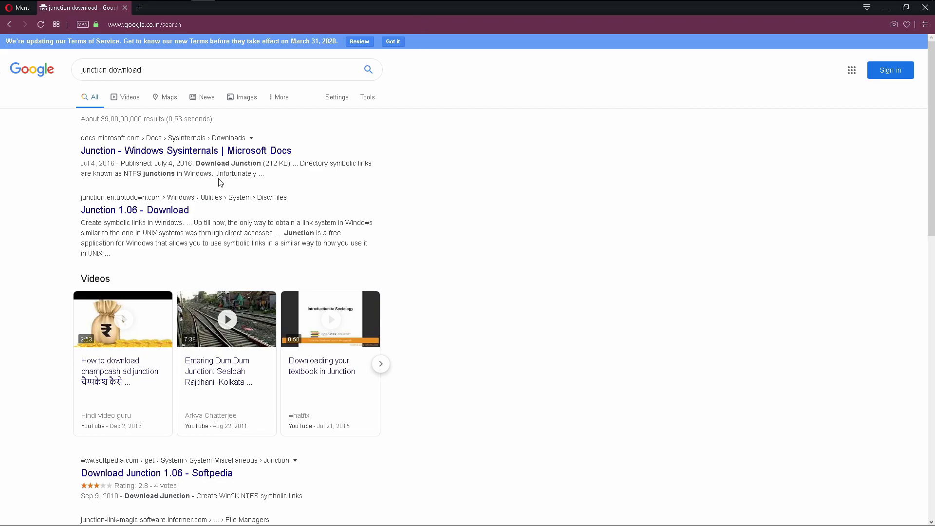
mouse_move(200, 153)
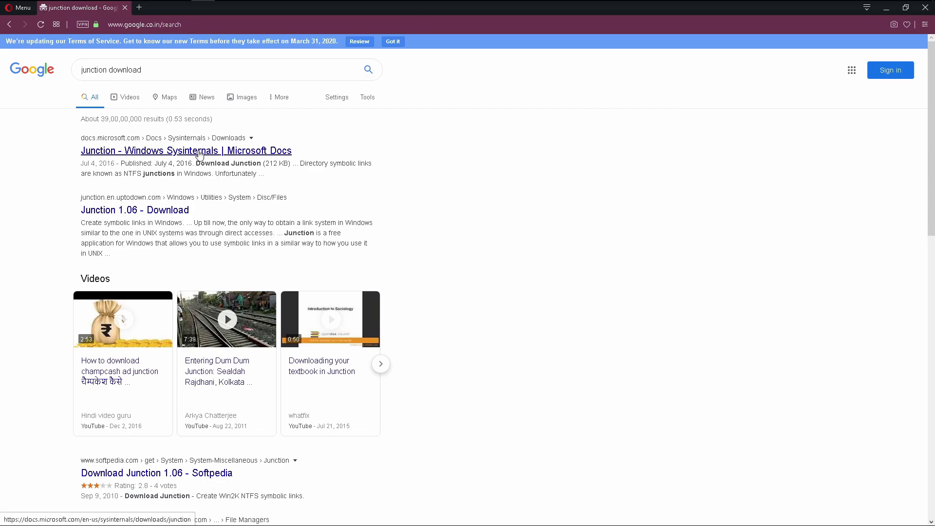
Open the Sysinternals Junction v1.07 docs page and download the Junction zip.
left_click(186, 150)
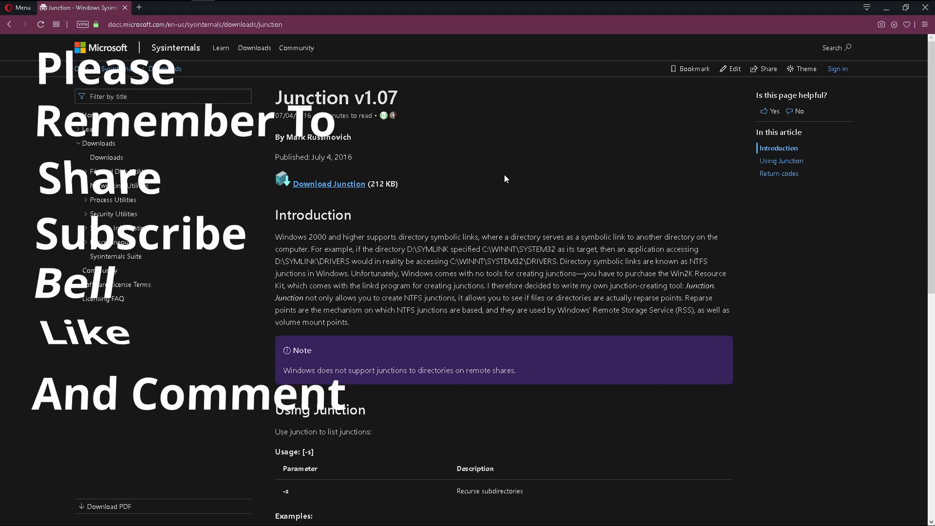
mouse_move(272, 143)
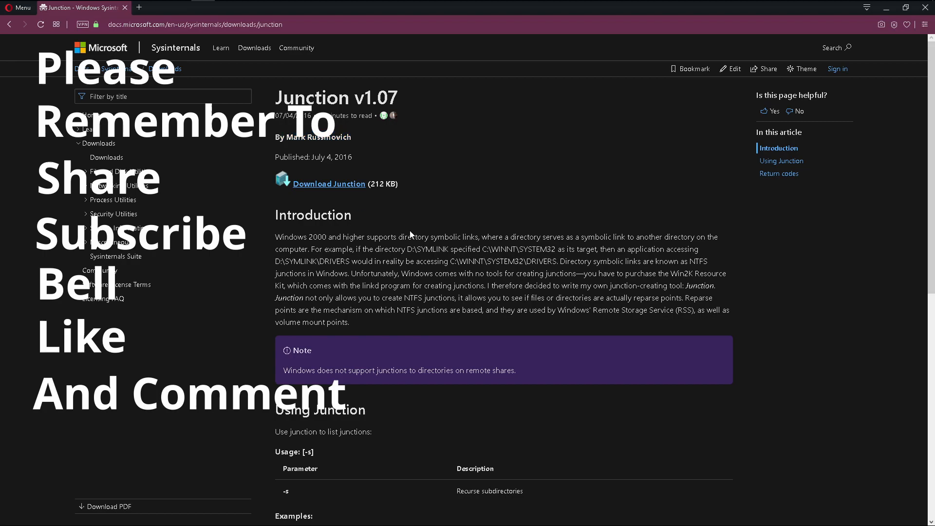
mouse_move(356, 188)
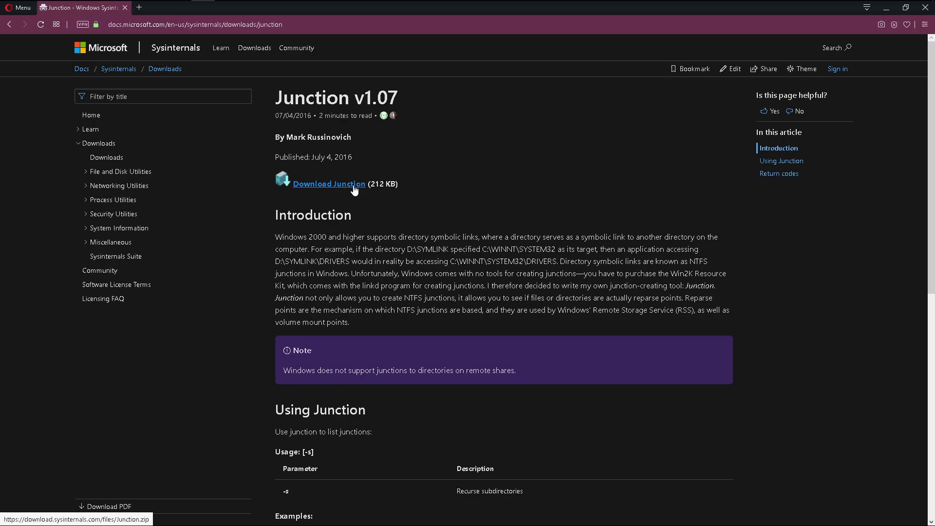
scroll("down", 3)
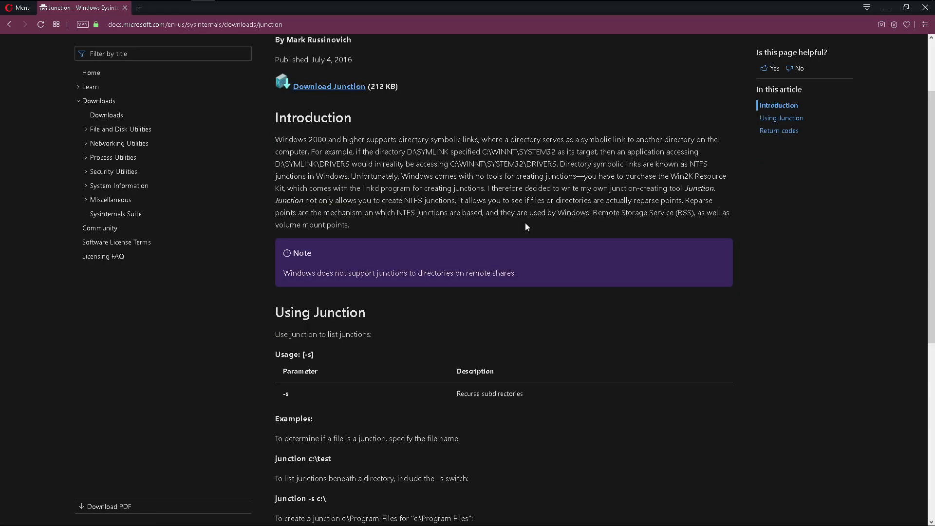
scroll("down", 3)
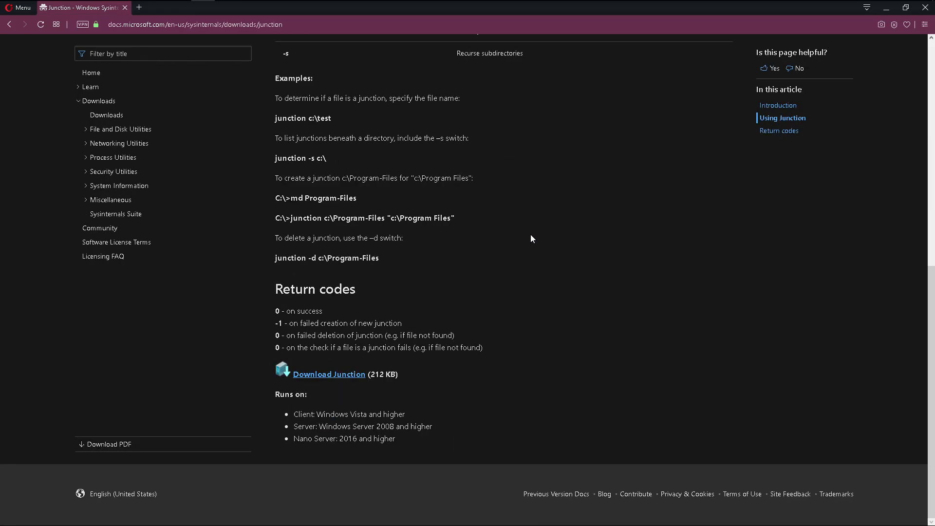
mouse_move(411, 410)
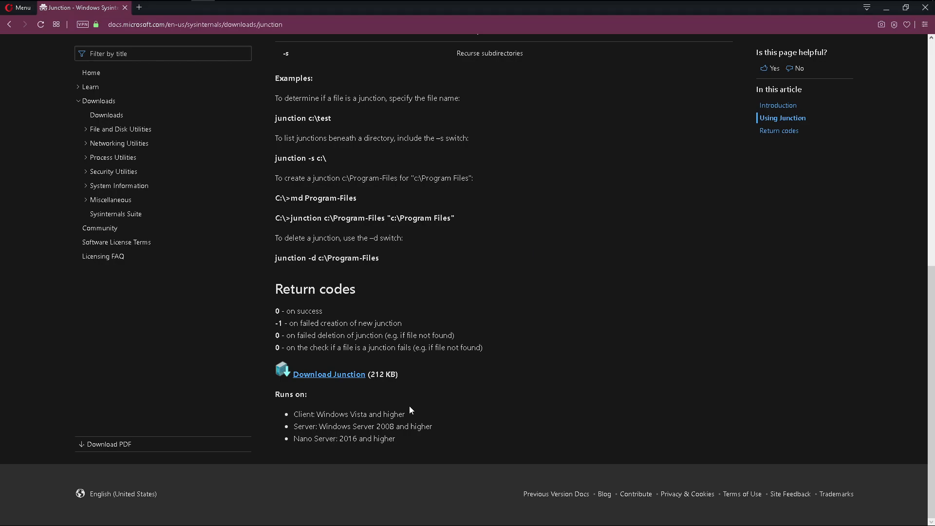
scroll("up", 3)
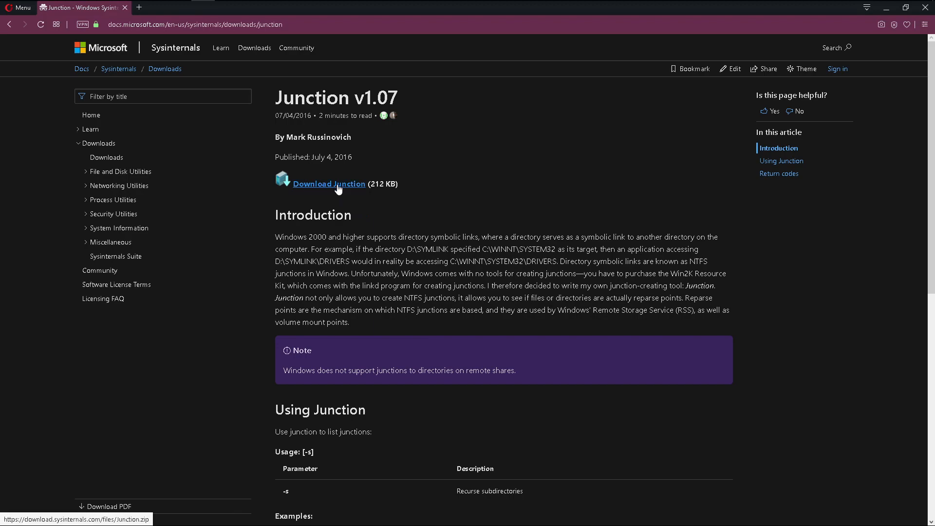
left_click(329, 183)
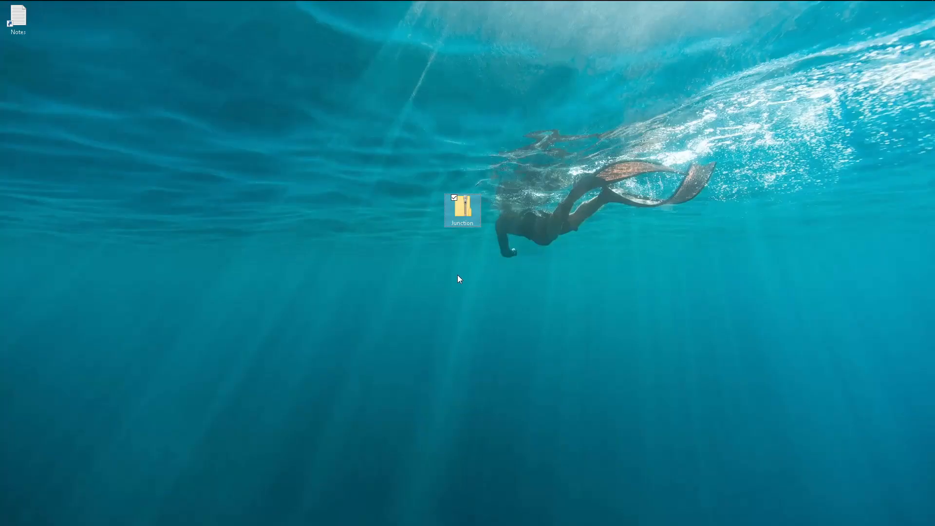
Extract Junction.zip on the desktop and open the folder with junction and junction64.
right_click(462, 210)
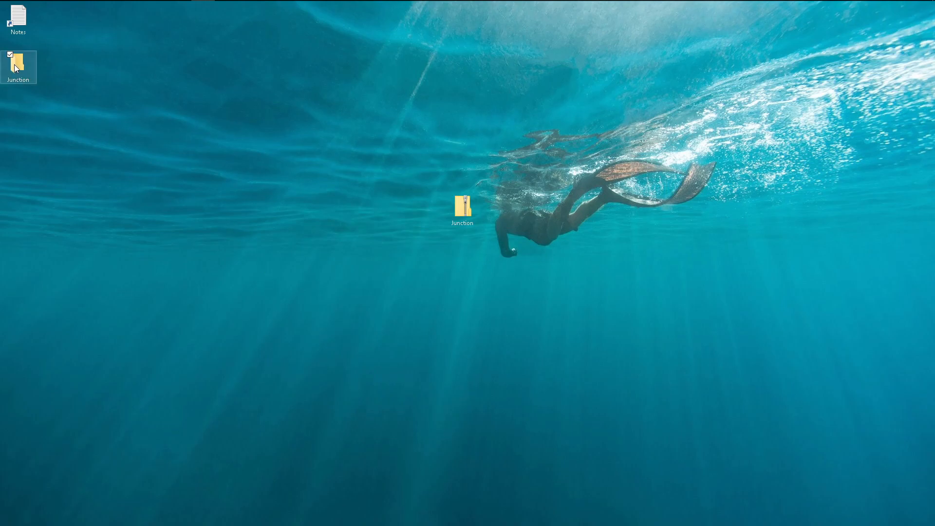
double_click(462, 207)
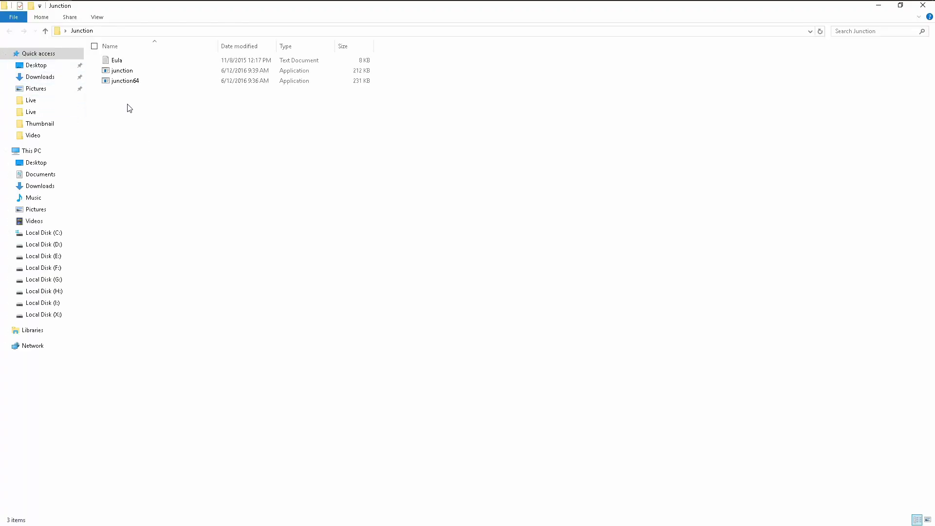
left_click(124, 80)
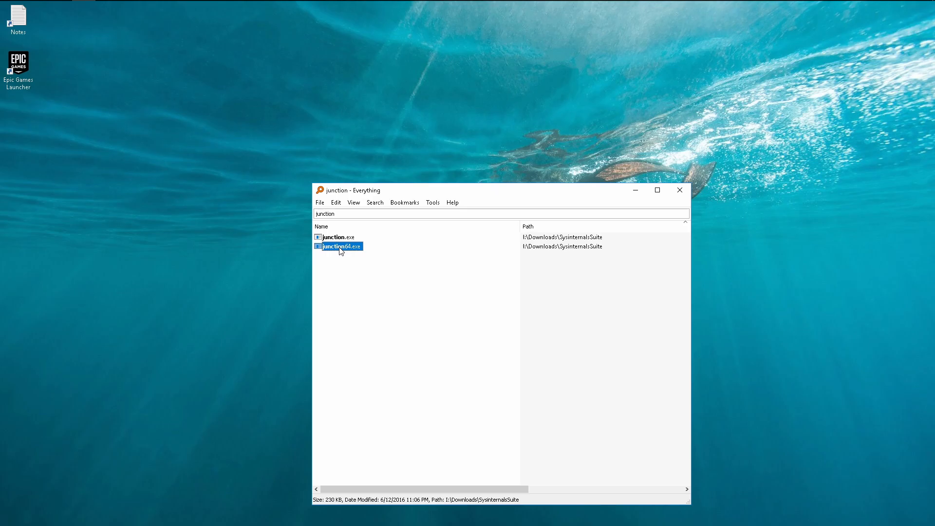
mouse_move(332, 253)
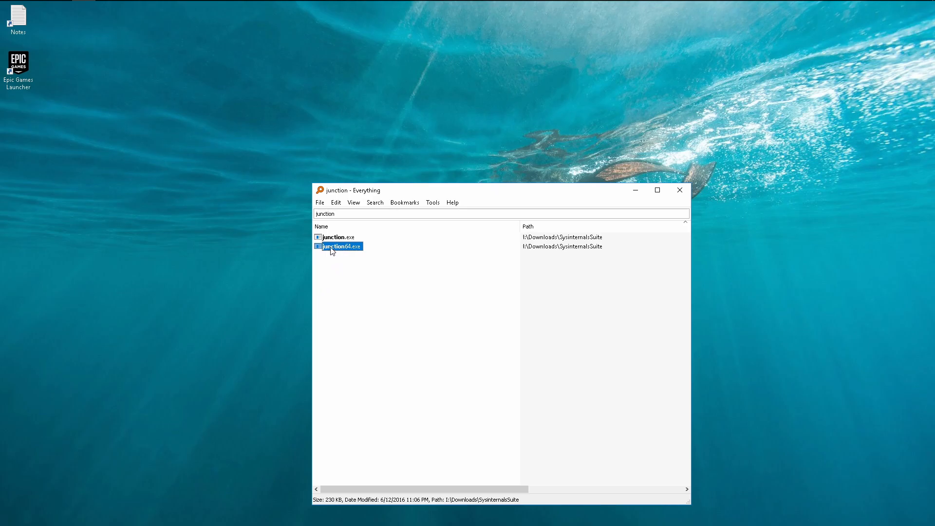
Run junction64 as administrator, agree to the Sysinternals license, then look up junction.exe.
right_click(332, 246)
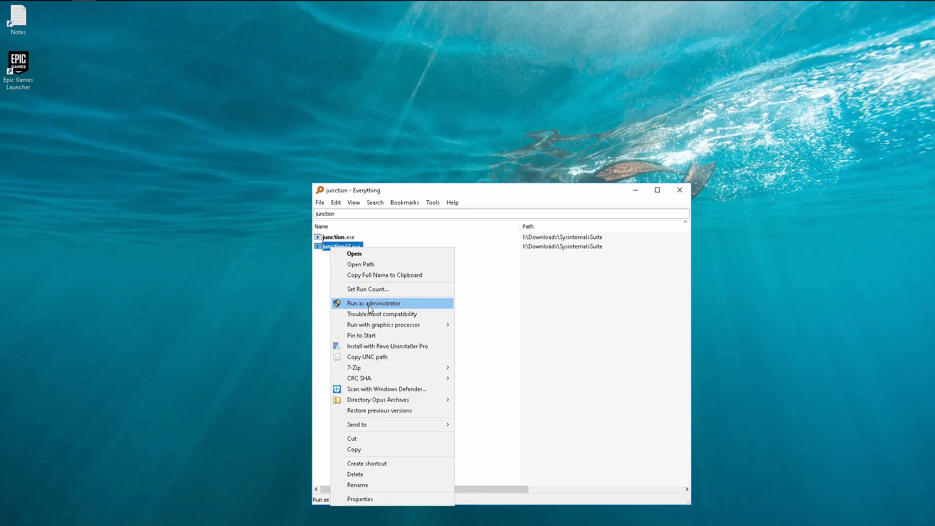
left_click(374, 303)
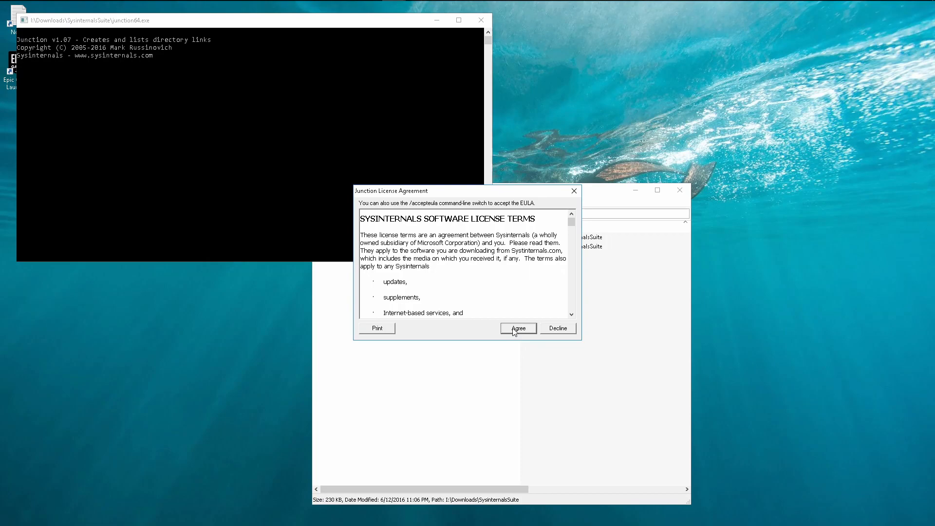
left_click(518, 328)
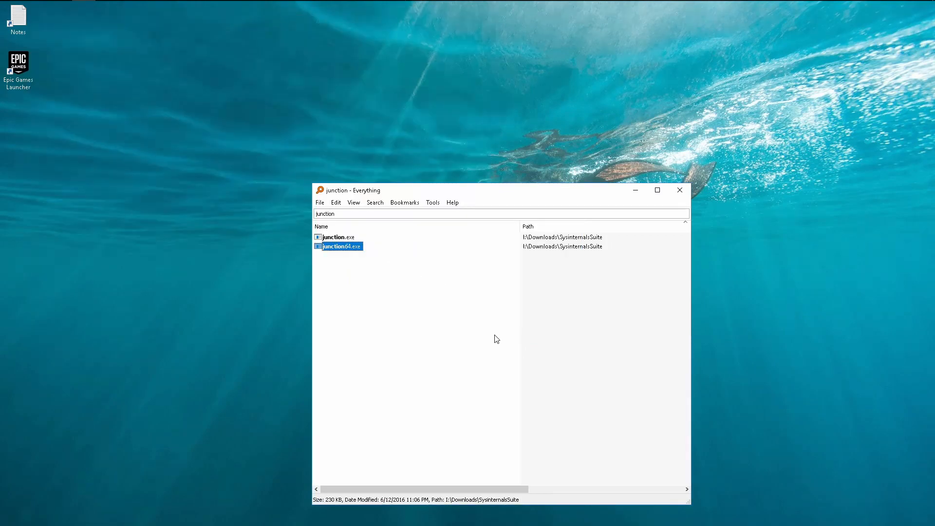
mouse_move(325, 84)
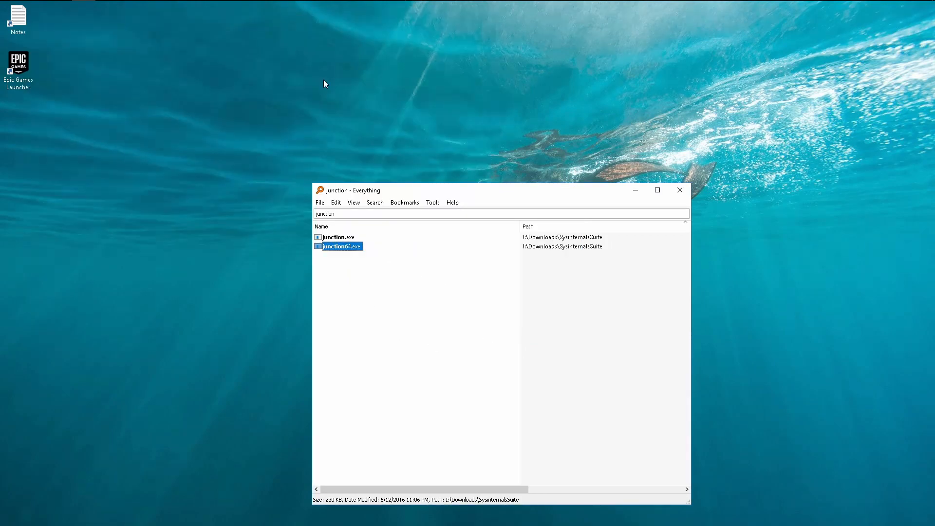
mouse_move(345, 253)
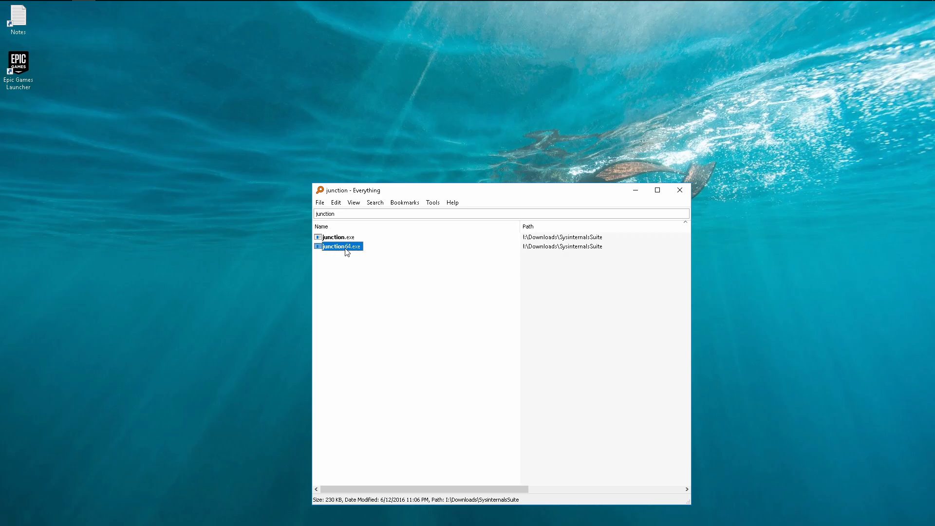
mouse_move(346, 251)
type(".exe")
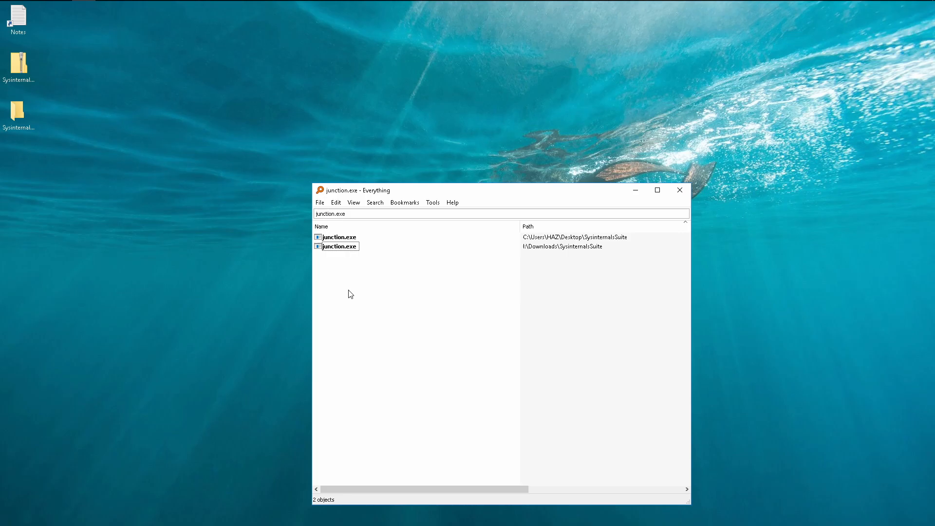
mouse_move(337, 250)
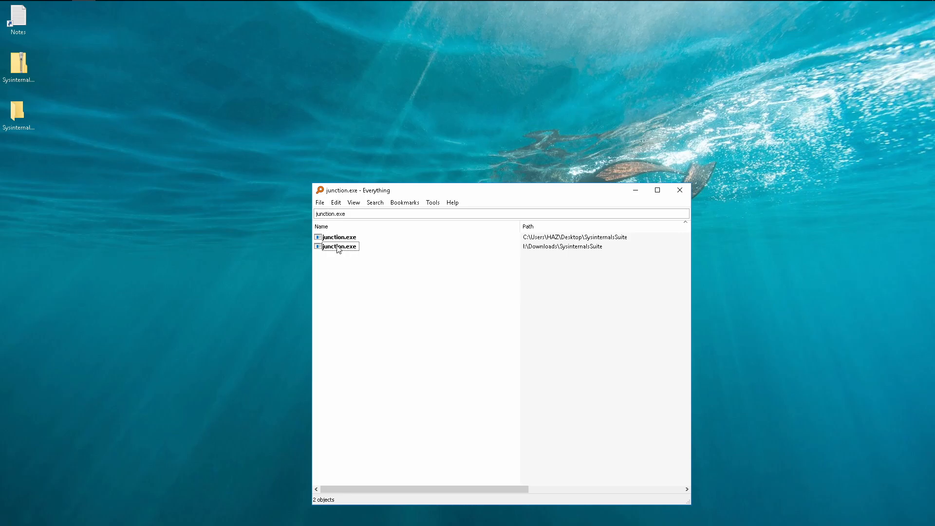
right_click(337, 246)
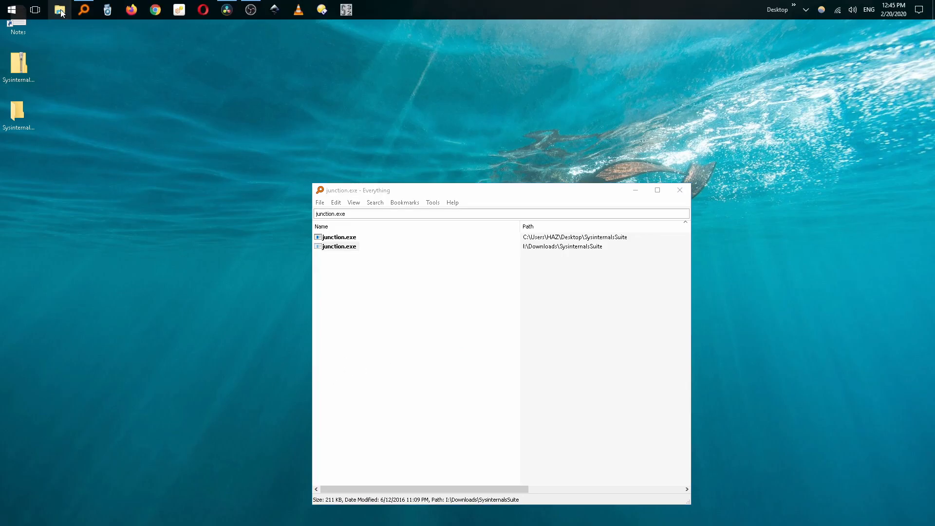
Add I:\Downloads\SysinternalsSuite\junction.exe as a new entry in the system Path variable.
right_click(60, 10)
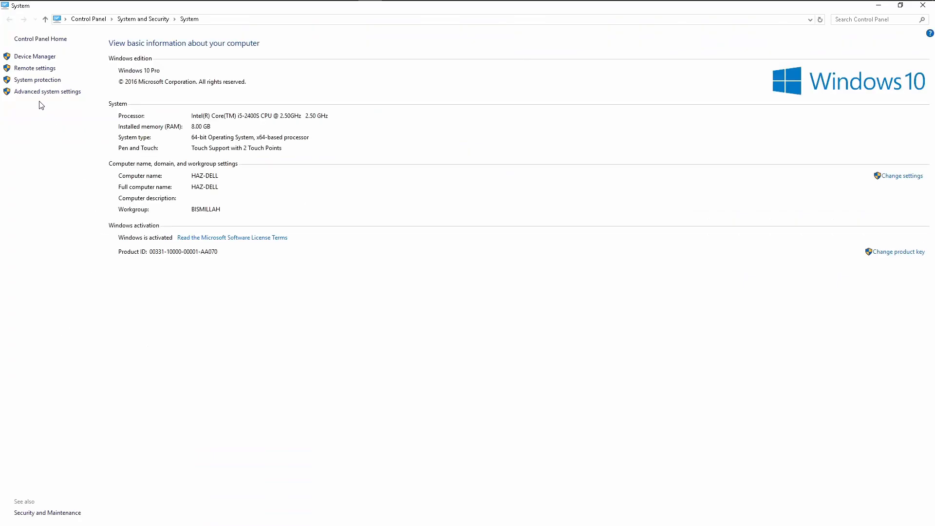
left_click(48, 92)
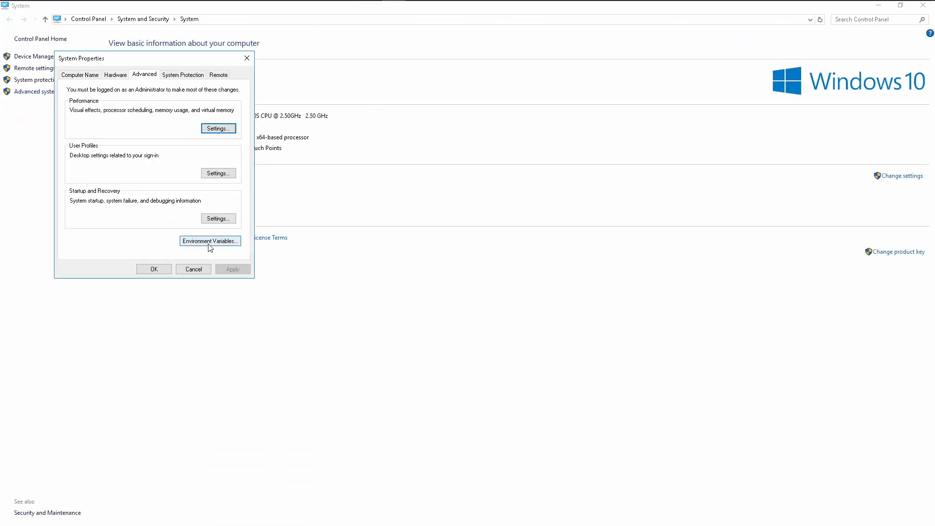
left_click(211, 240)
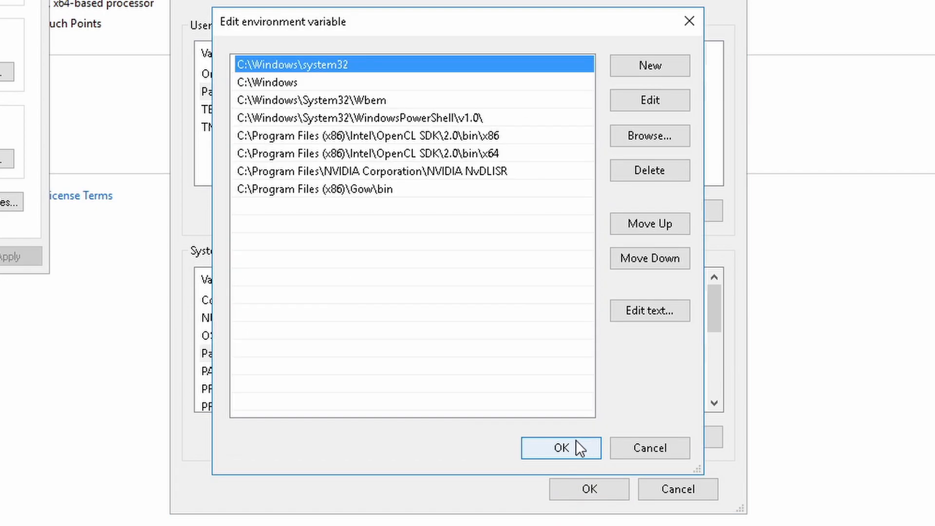
left_click(650, 65)
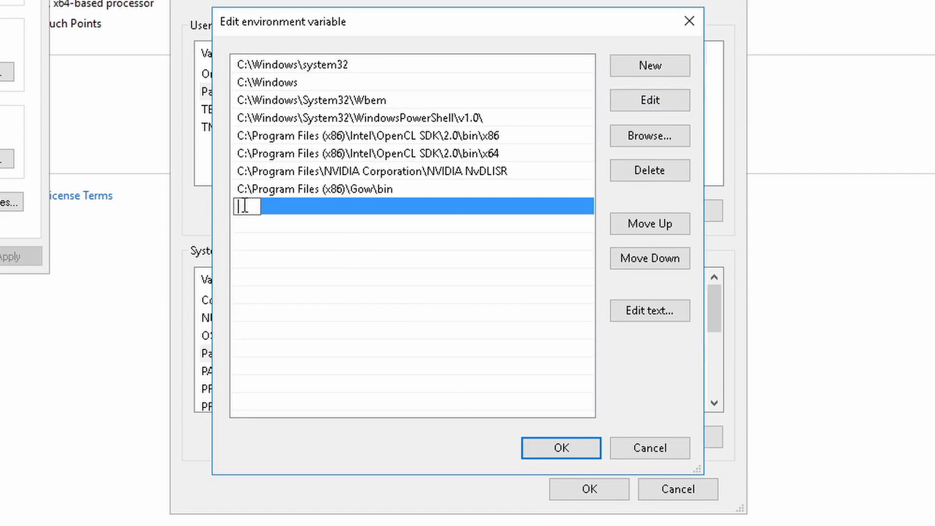
type("I:\\Downloads\\SysinternalsSuite\\junction.exe")
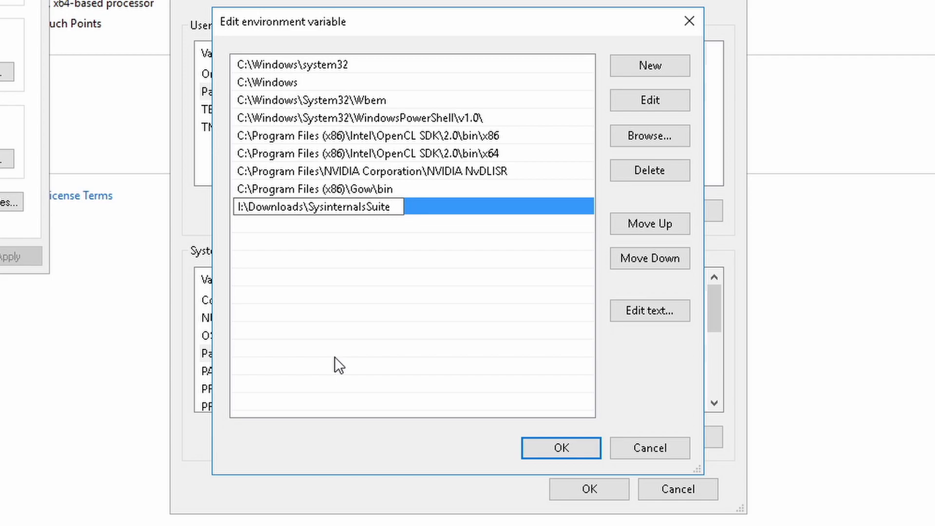
Confirm the Path entry, recheck it, and OK out of the Environment Variables dialogs.
left_click(560, 447)
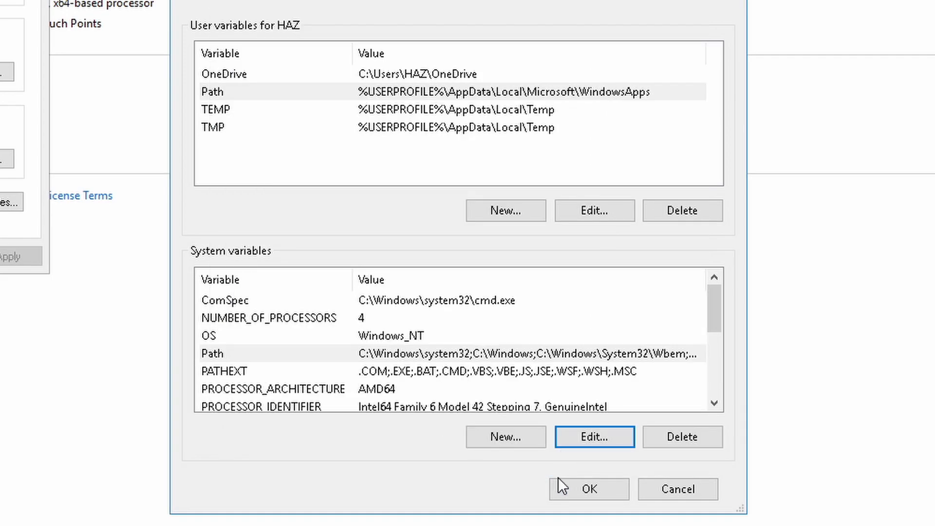
left_click(594, 436)
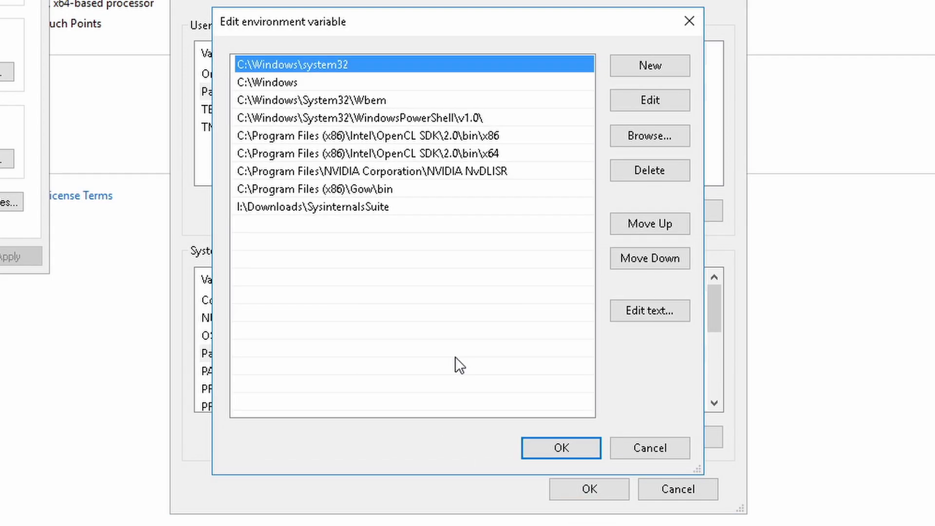
left_click(561, 447)
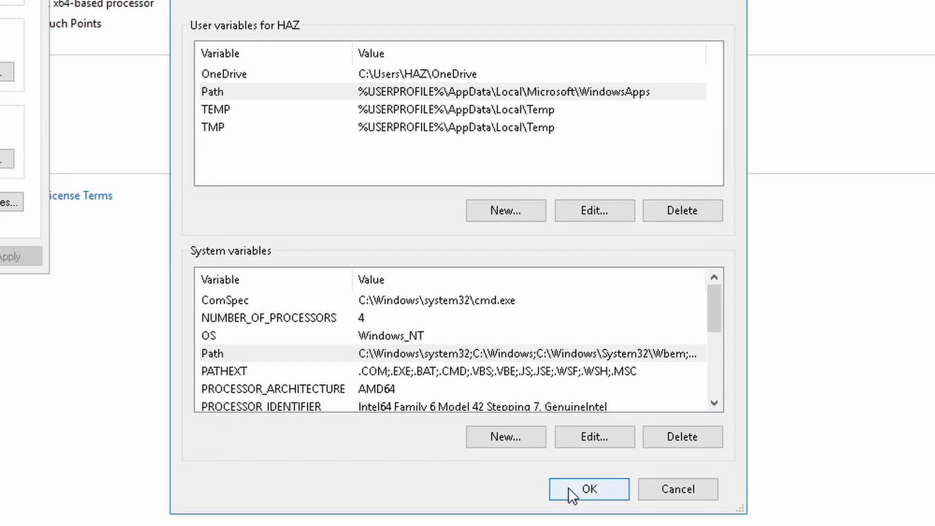
left_click(589, 489)
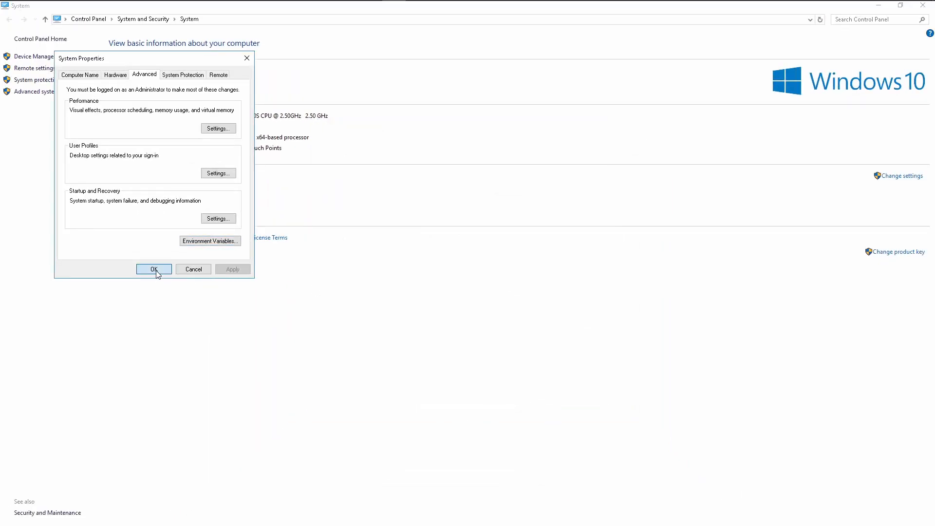
Close System Properties, leaving the Control Panel System page.
left_click(154, 269)
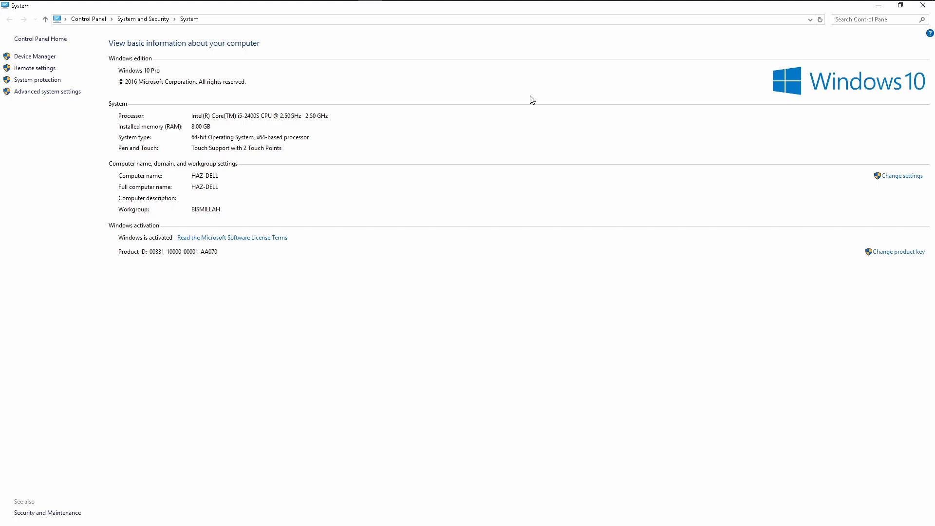
mouse_move(578, 251)
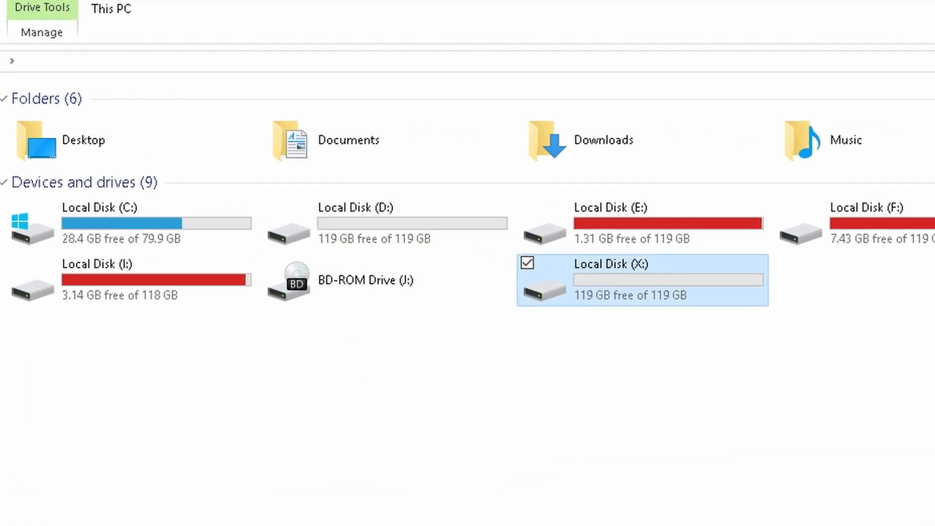
mouse_move(660, 300)
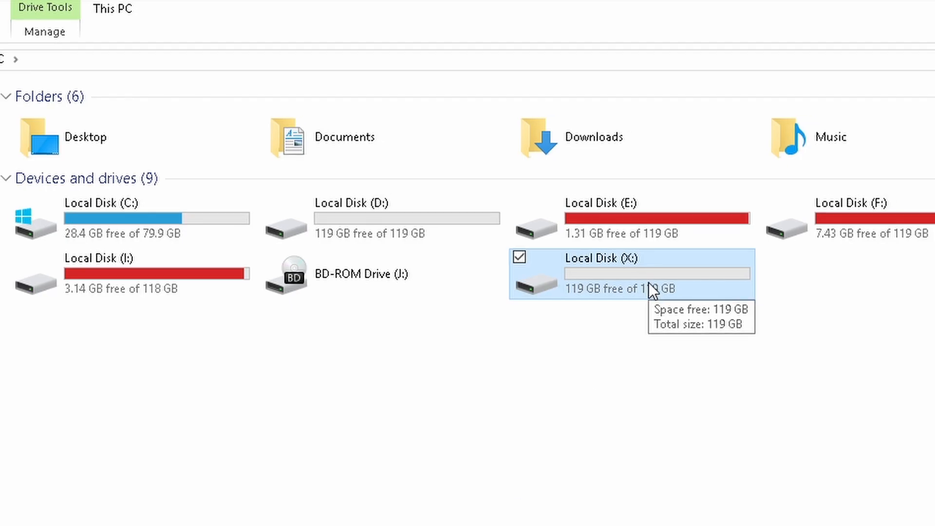
Create a Program Files folder on drive X: and start an Epic Games subfolder inside it.
double_click(600, 257)
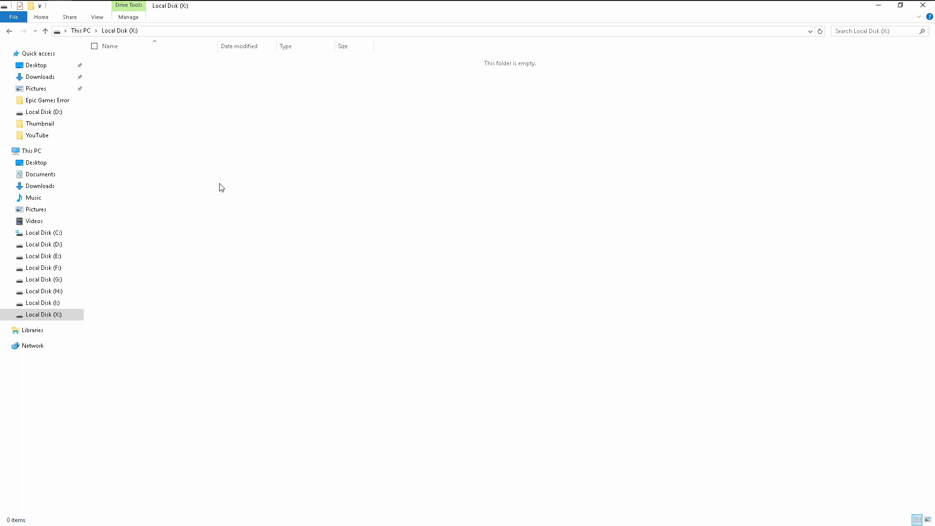
right_click(221, 188)
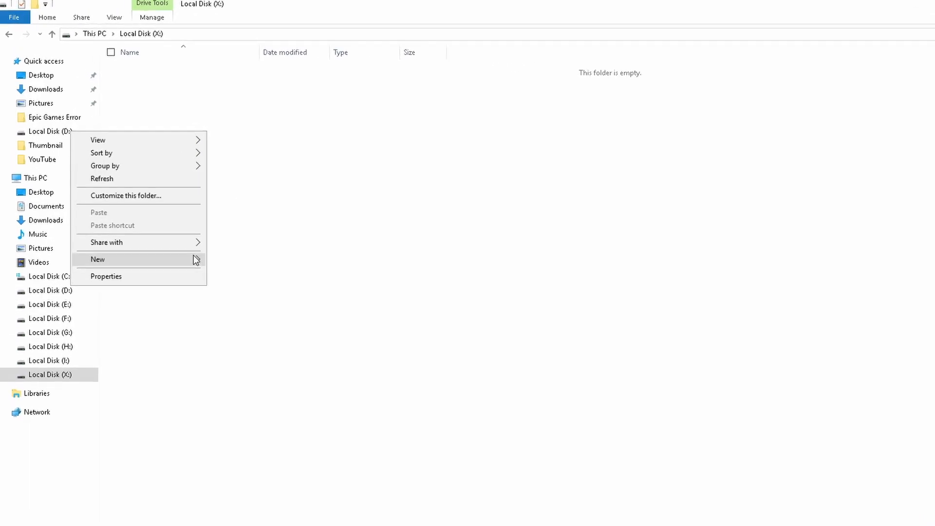
left_click(98, 259)
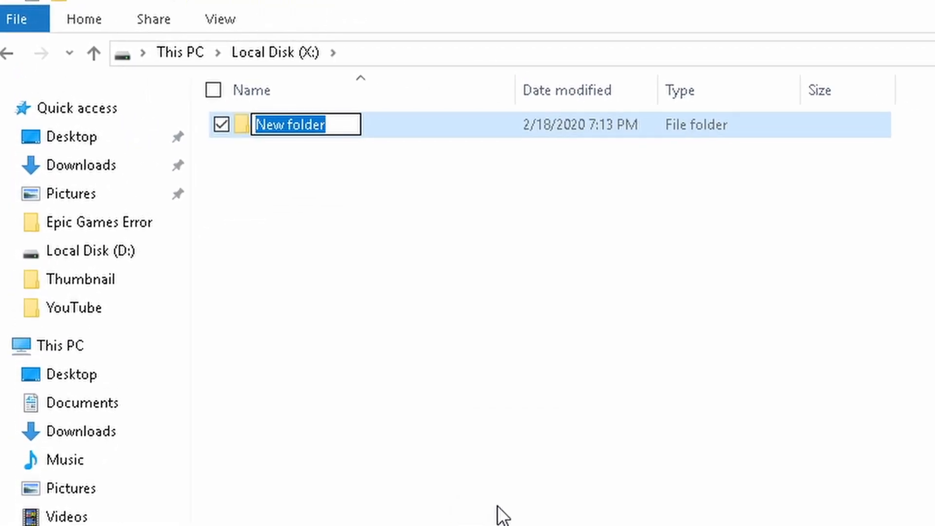
type("Program")
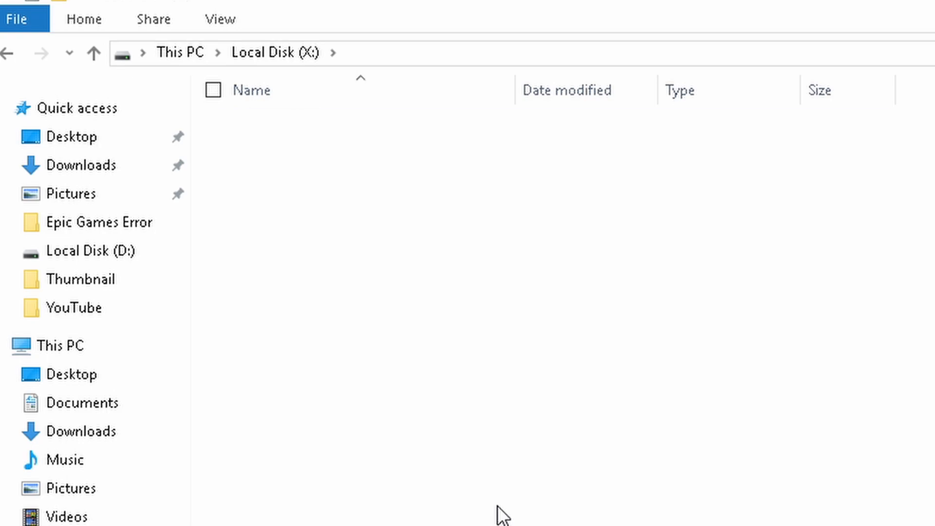
right_click(502, 518)
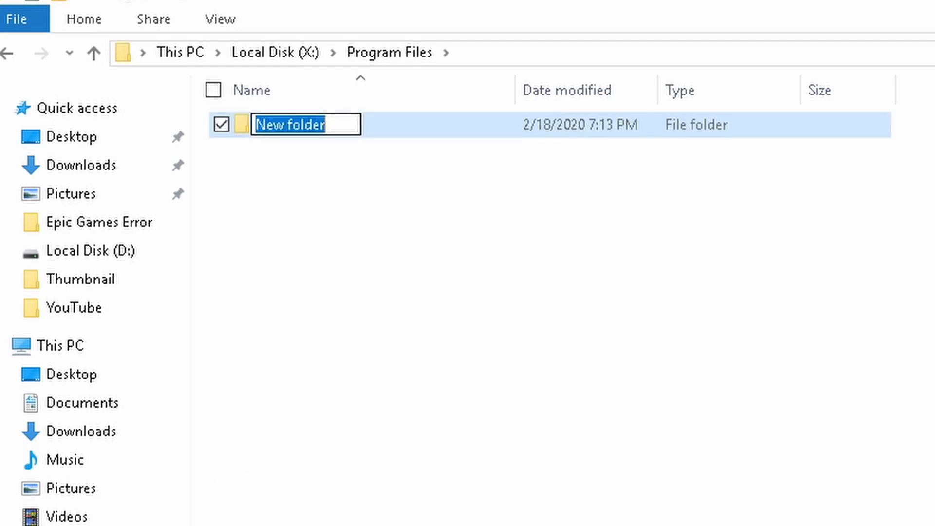
type("Epic GF")
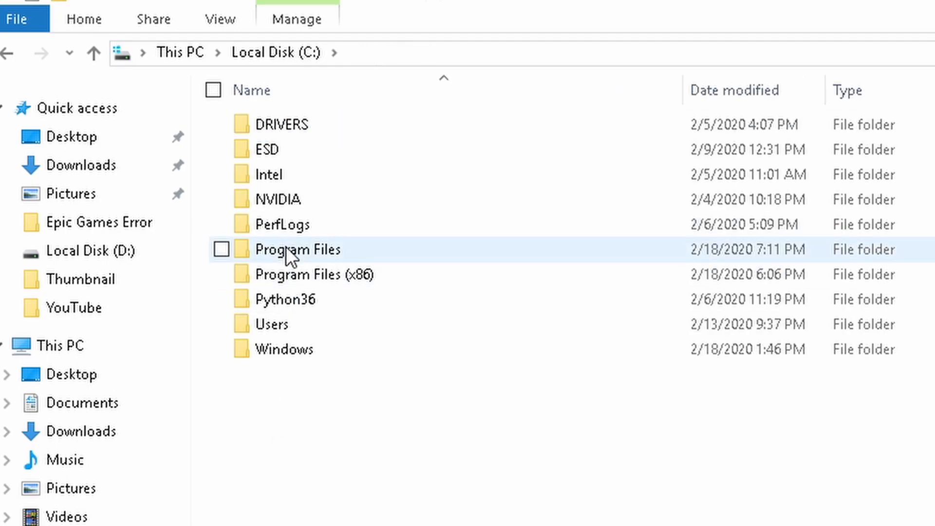
Delete the Epic Games folder from C:\Program Files with administrator permission.
double_click(295, 249)
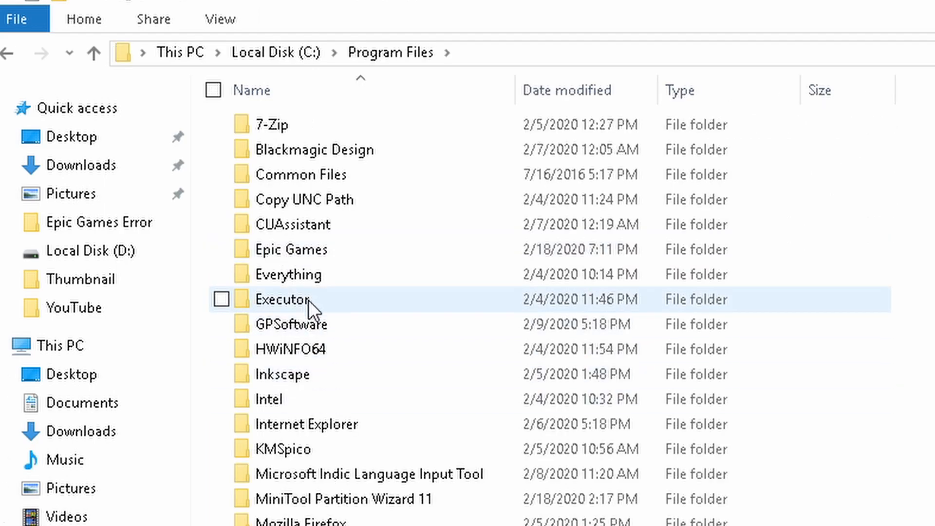
double_click(291, 249)
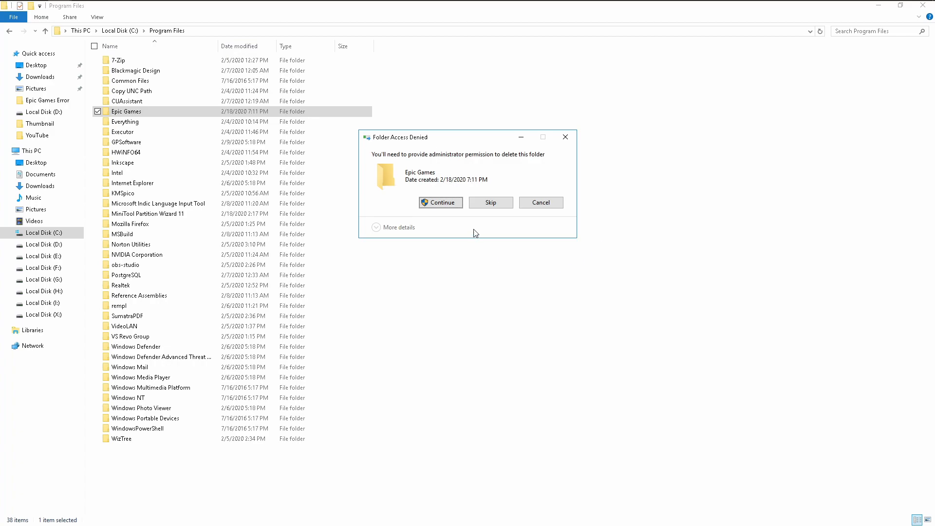
left_click(440, 203)
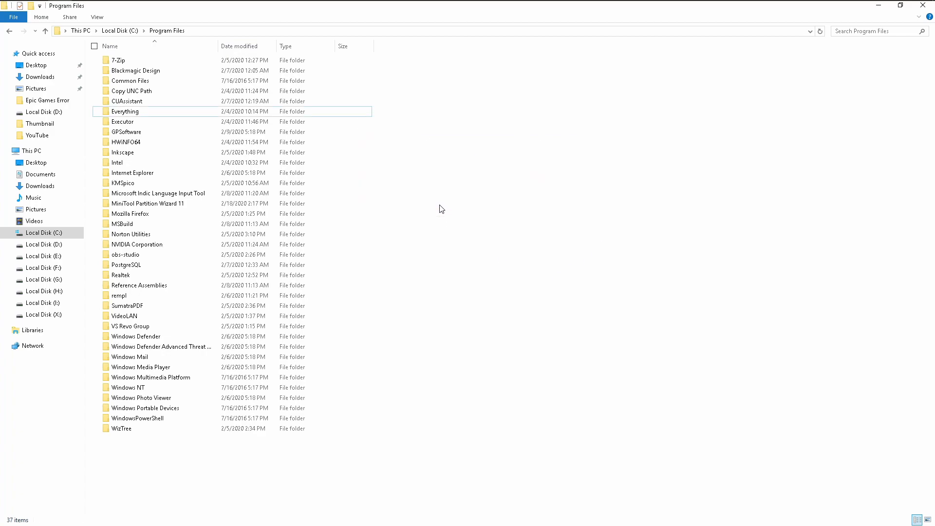
mouse_move(565, 234)
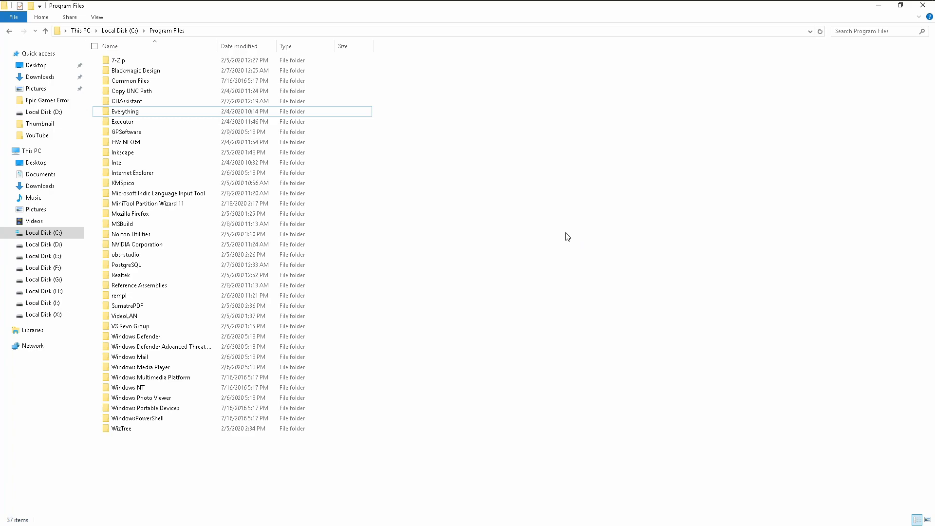
mouse_move(532, 234)
type("cd")
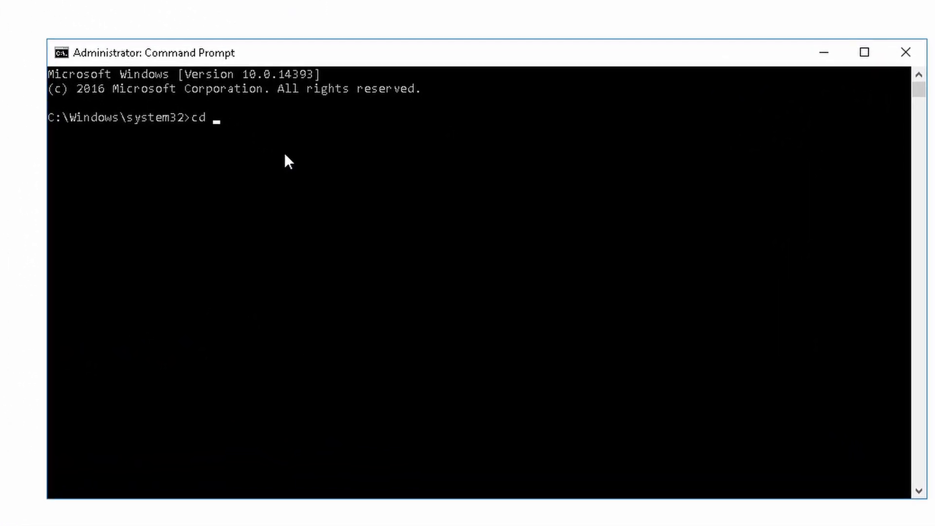
Enter junction "Epic Games" "X:\Program Files\Epic Games" in the admin Command Prompt.
type("\"C:")
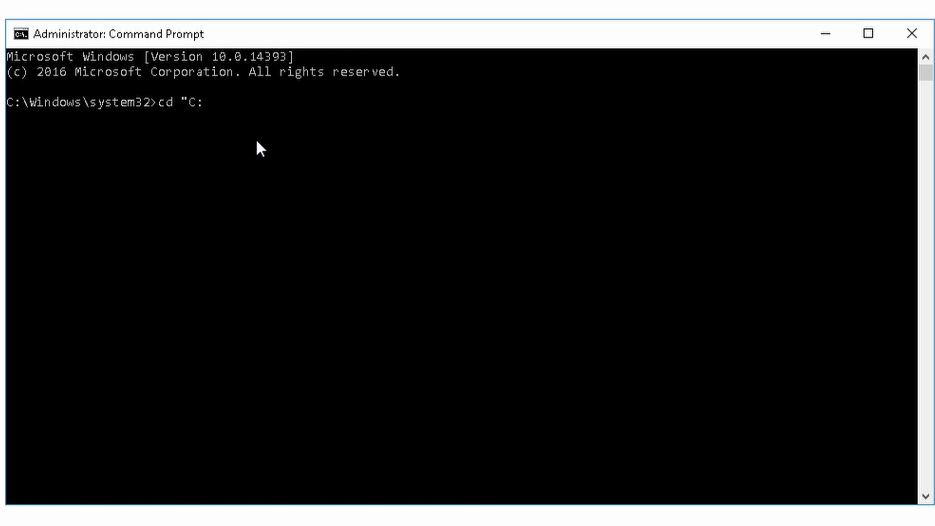
type("\\Program Files")
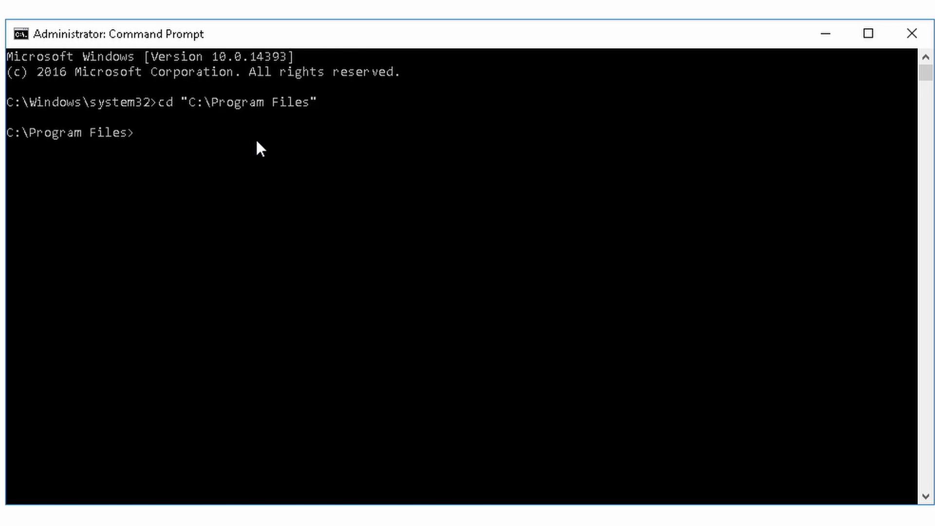
type("junction")
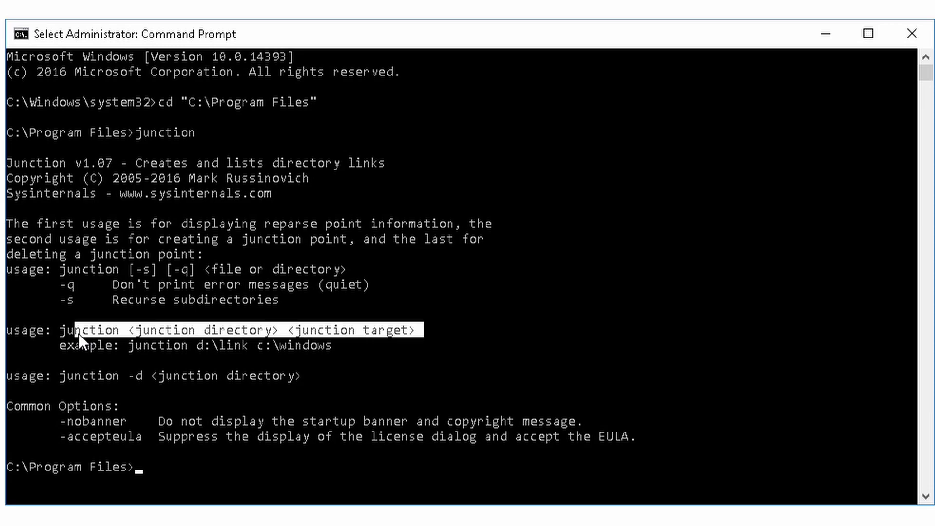
mouse_move(491, 355)
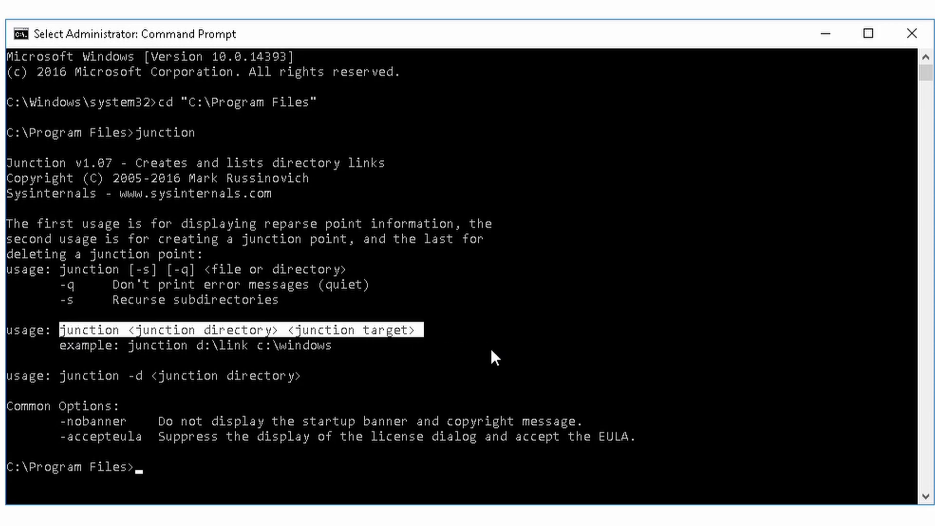
type("junction")
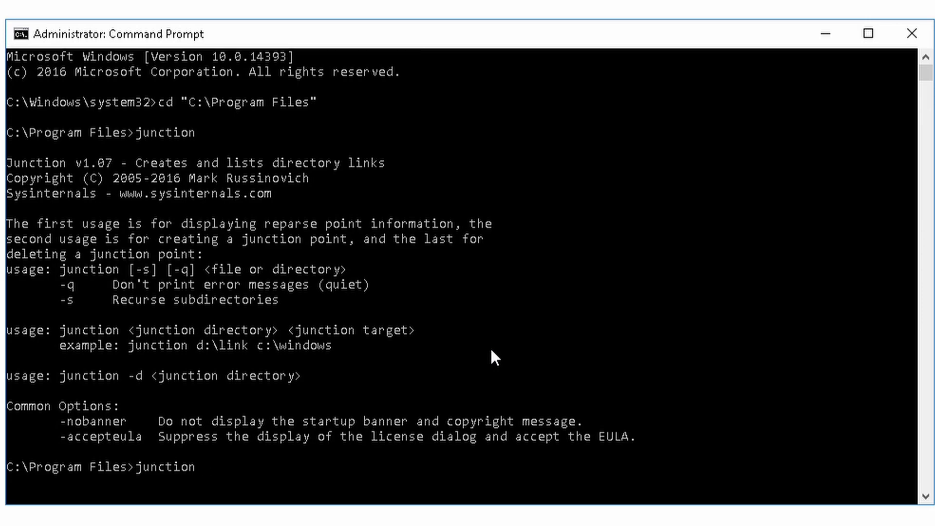
type("\"")
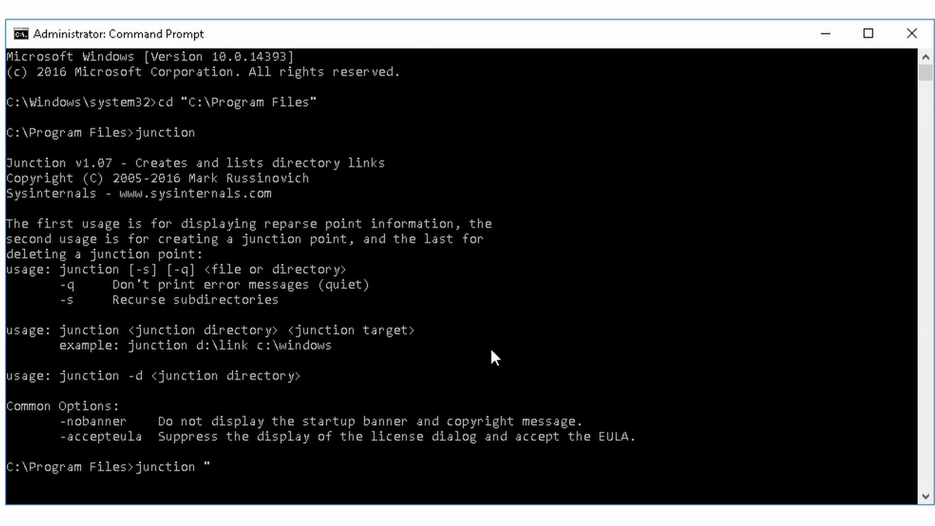
type("Epic G")
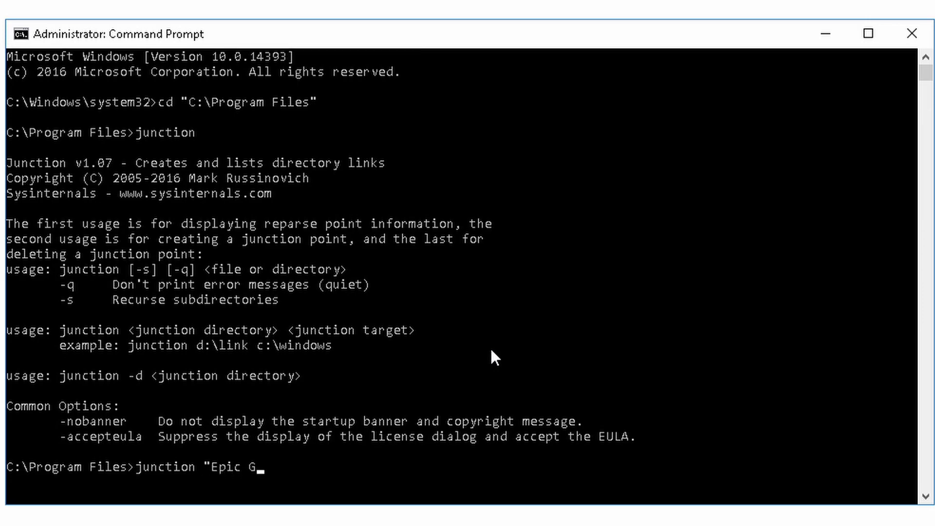
type("ames\"")
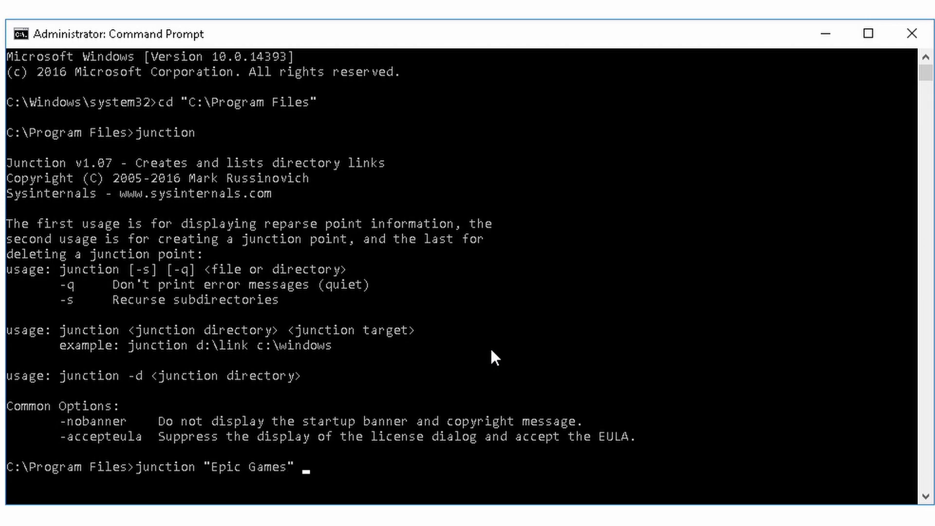
type("\"X")
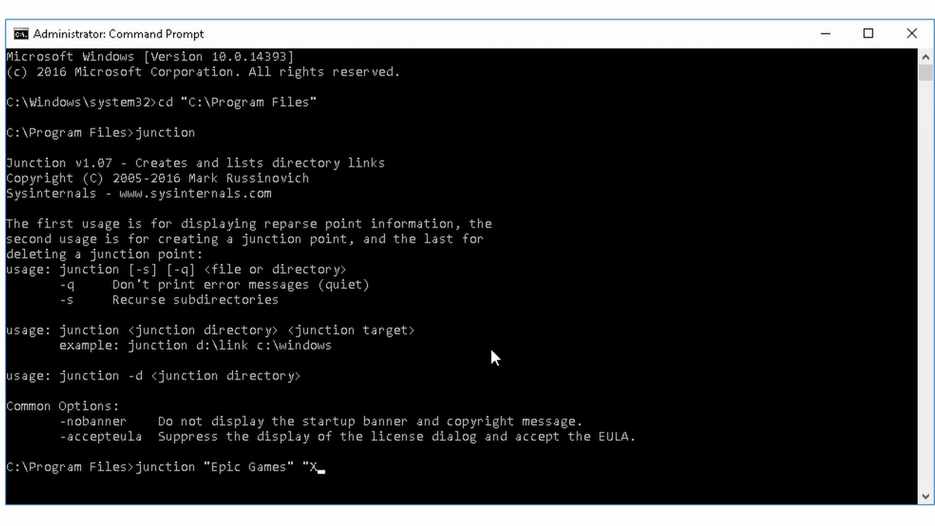
type(":\\")
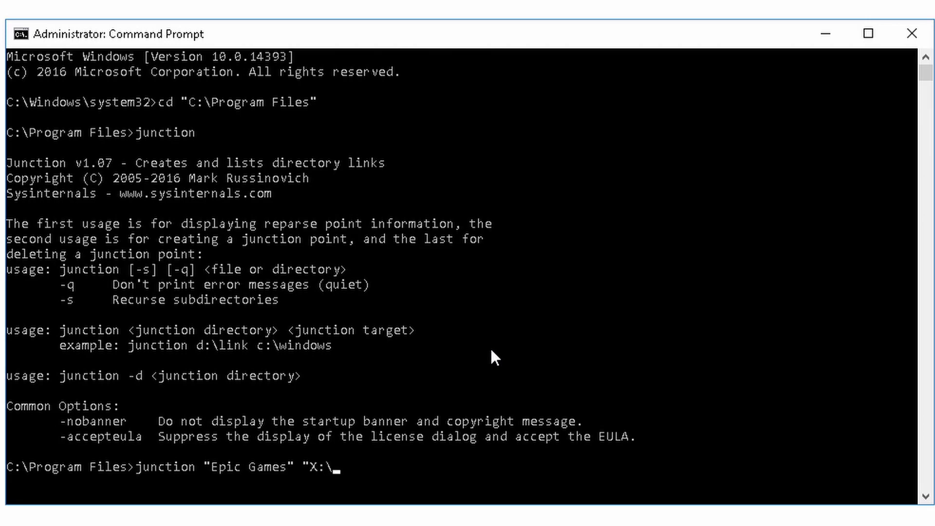
type("Program Files\"")
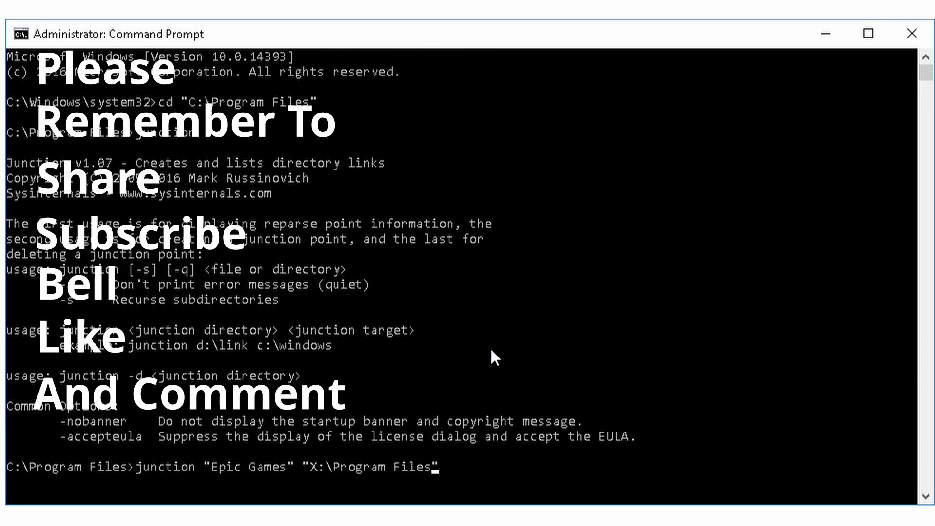
type("\\E")
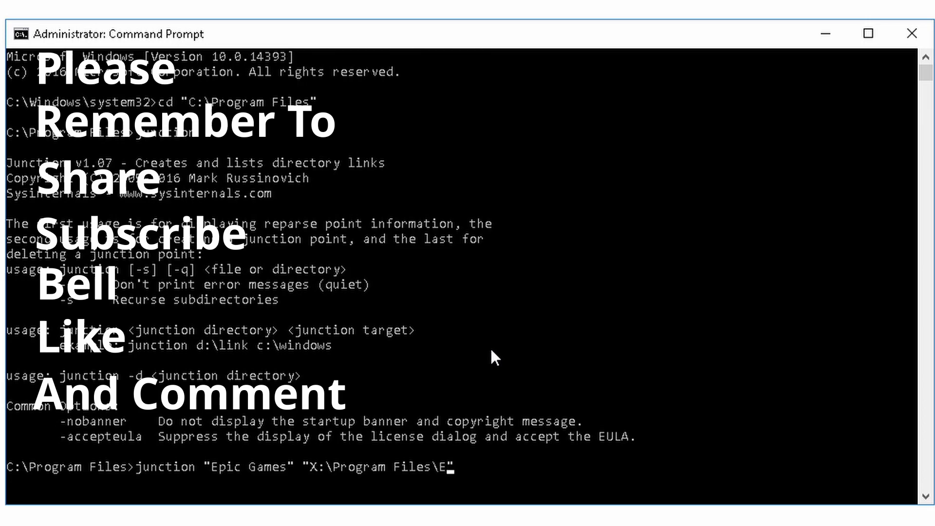
type("pic Games\"")
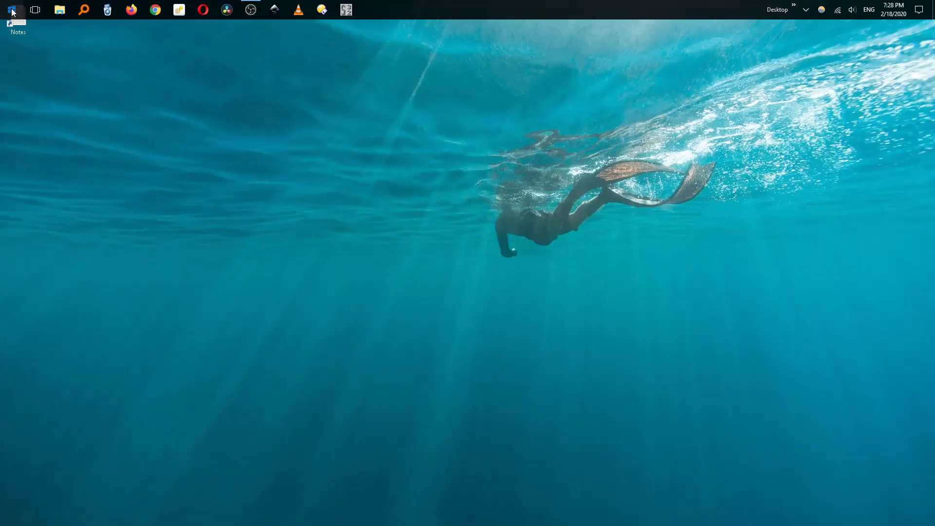
Relaunch the Epic Games Launcher from Start so it begins loading.
left_click(11, 10)
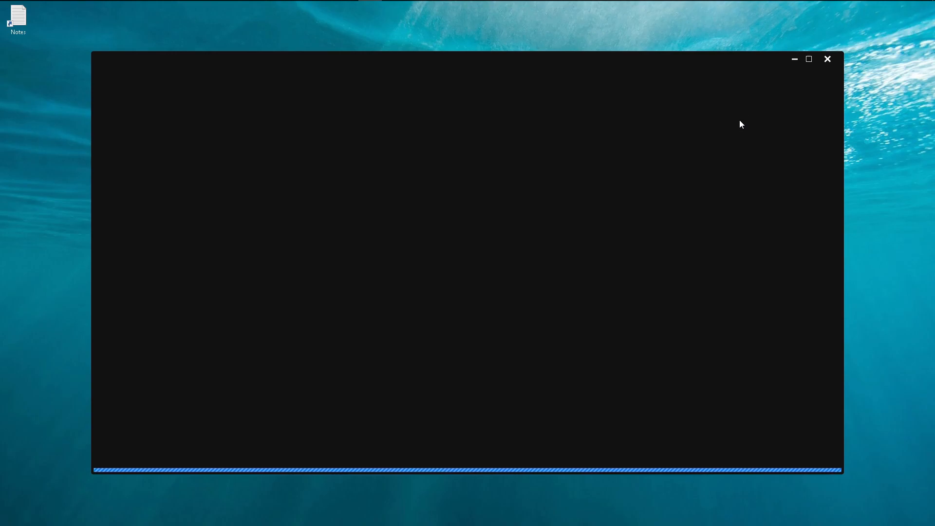
mouse_move(552, 218)
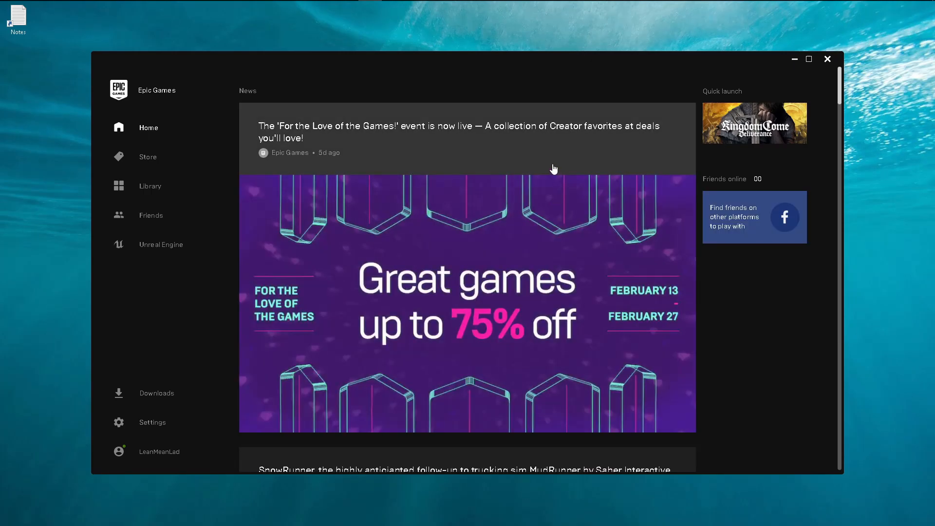
mouse_move(758, 125)
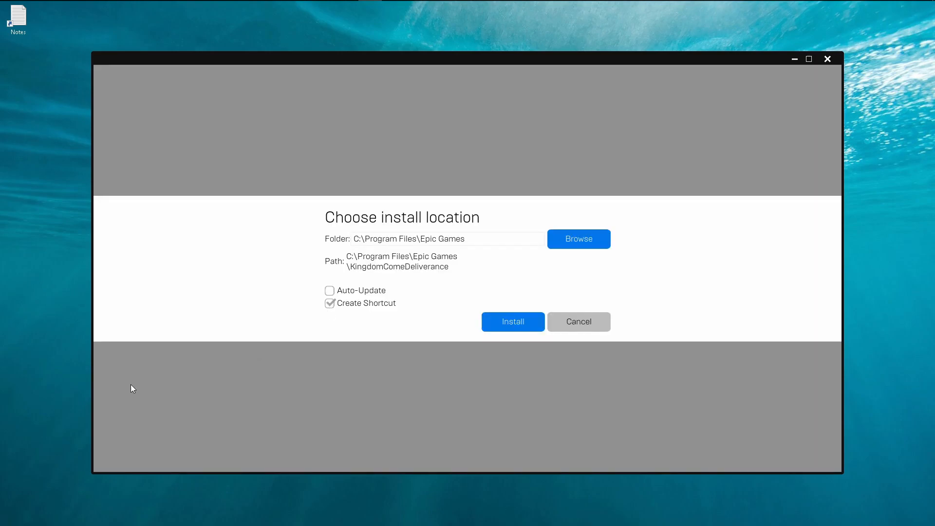
Install Kingdom Come Deliverance into C:\Program Files\Epic Games so the download starts at 0%.
left_click(366, 239)
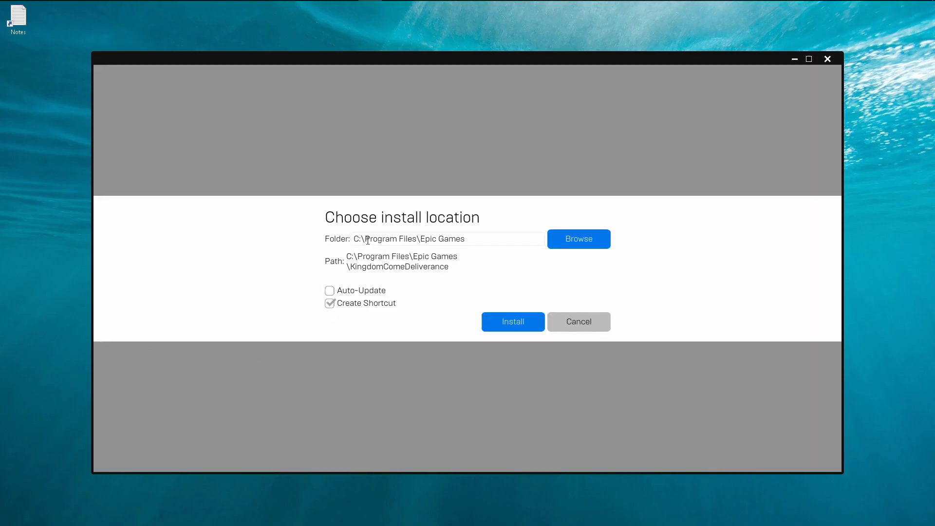
mouse_move(381, 262)
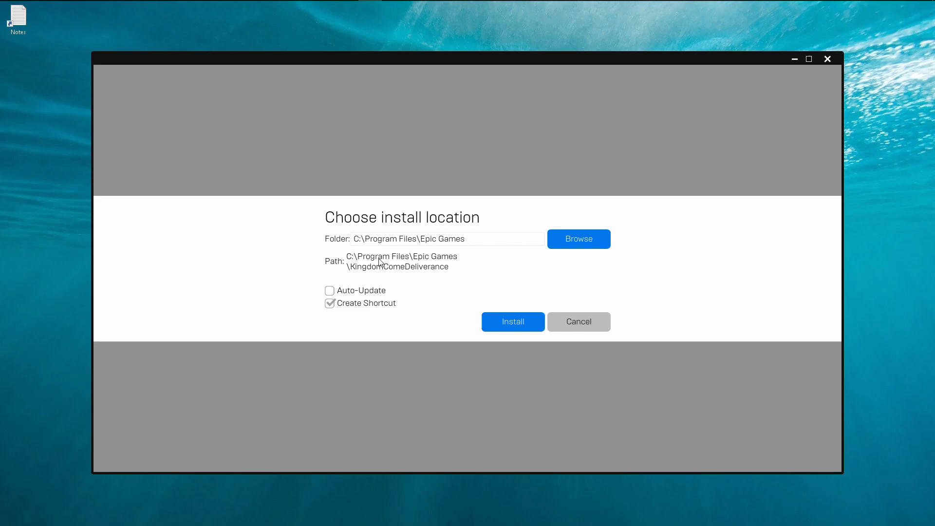
mouse_move(380, 325)
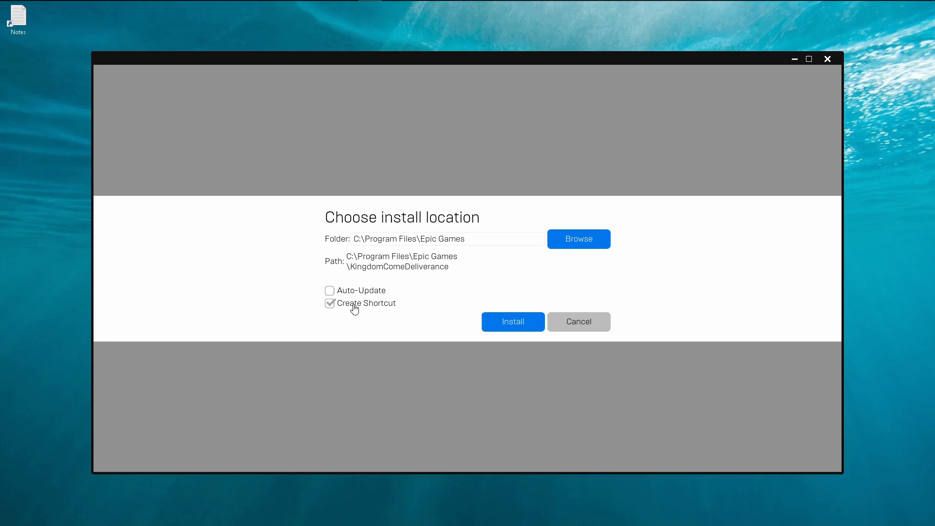
mouse_move(512, 327)
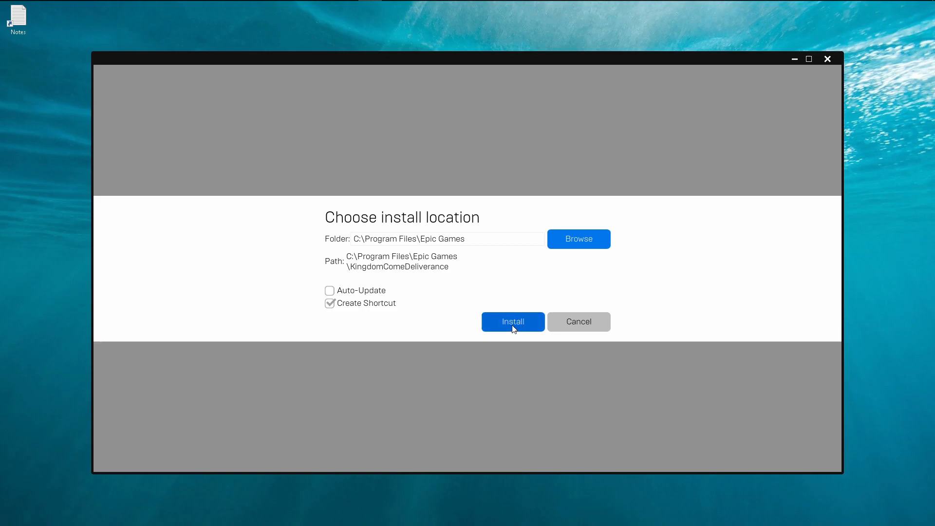
left_click(512, 321)
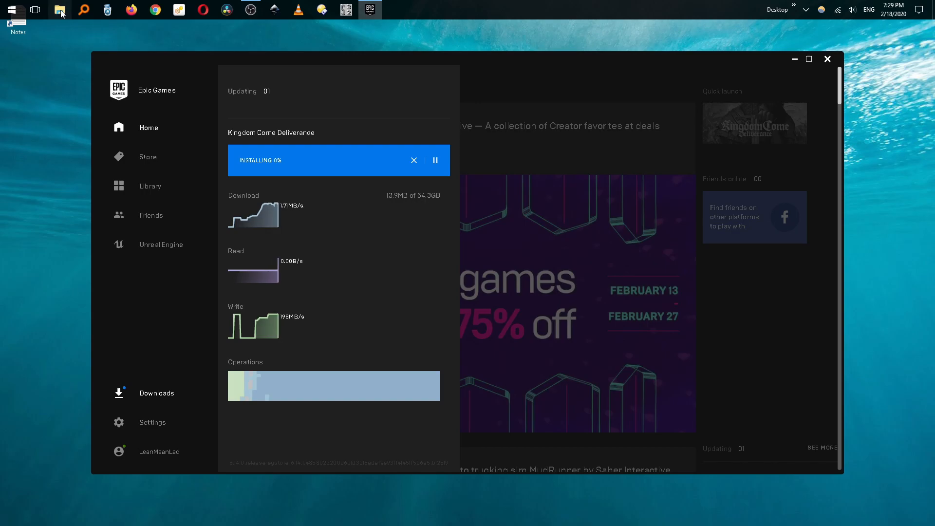
View Local Disk (C:) properties from This PC showing 28.4 GB free, then pause the game download.
left_click(60, 10)
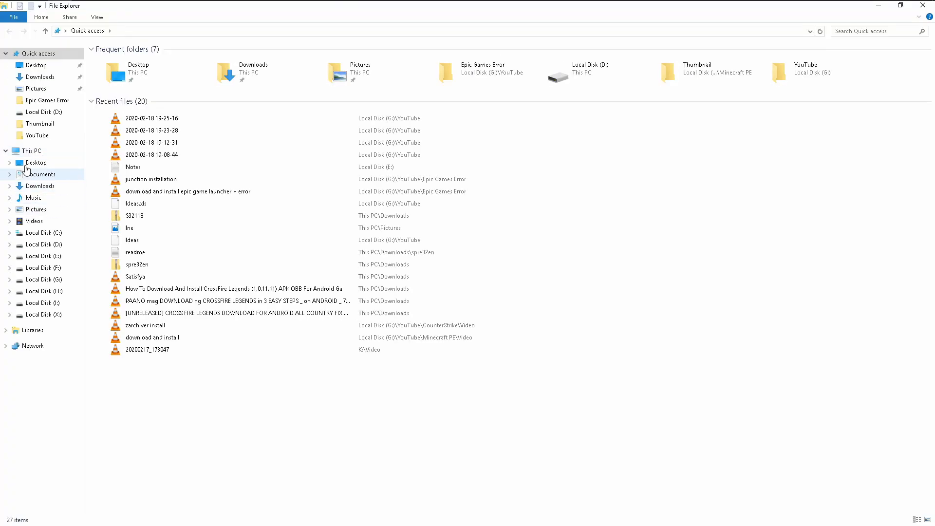
left_click(31, 150)
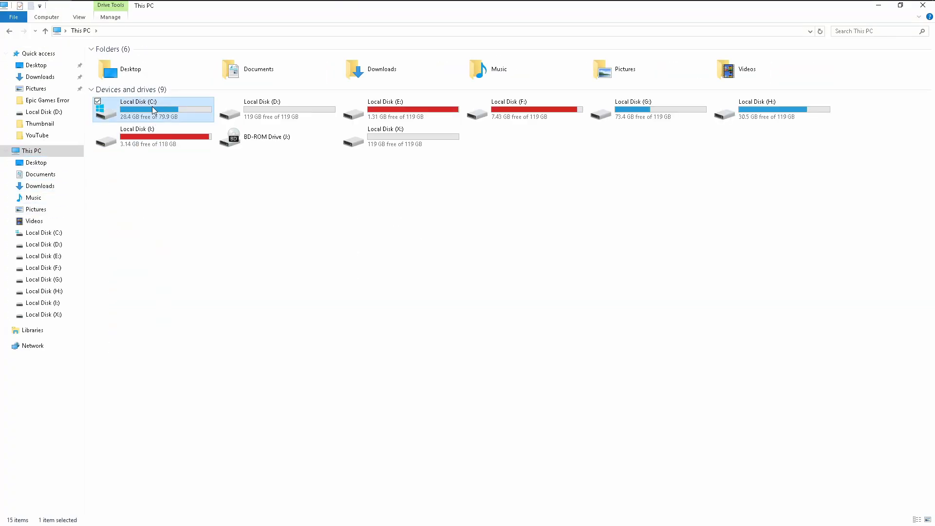
right_click(154, 109)
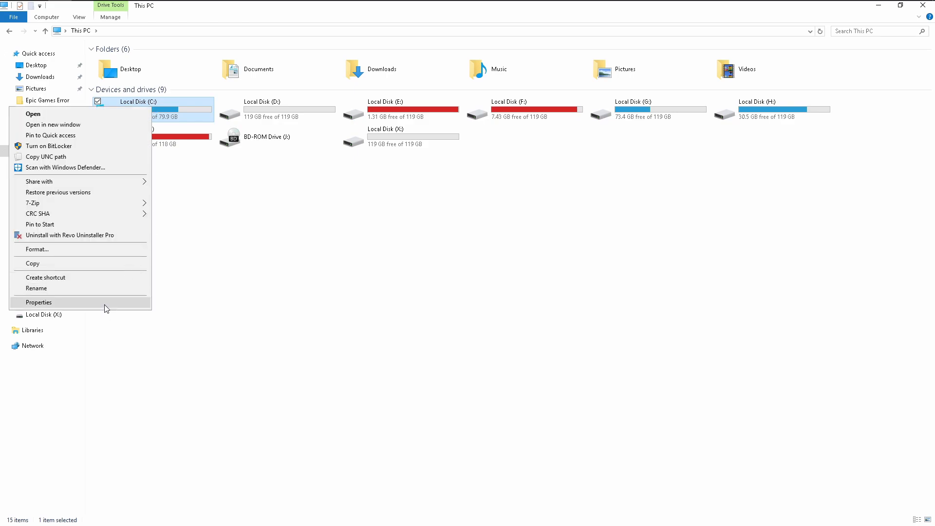
left_click(39, 302)
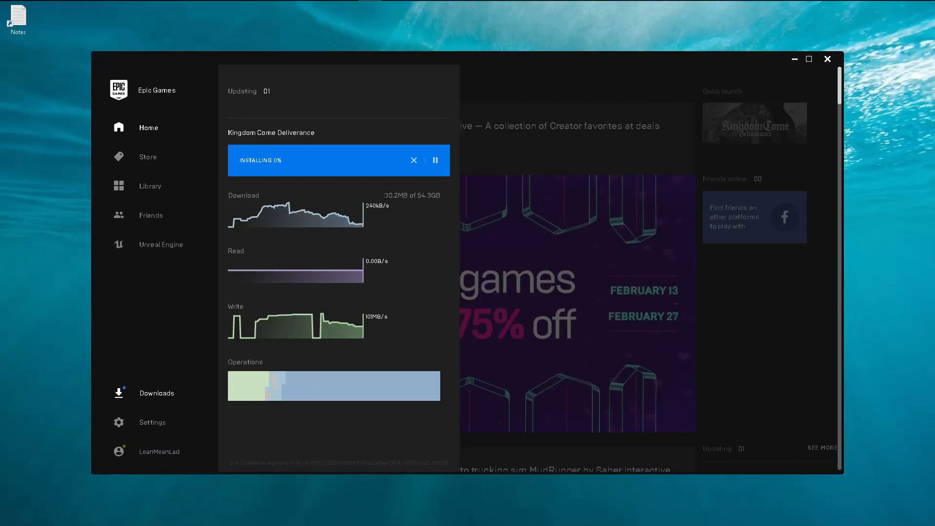
mouse_move(431, 253)
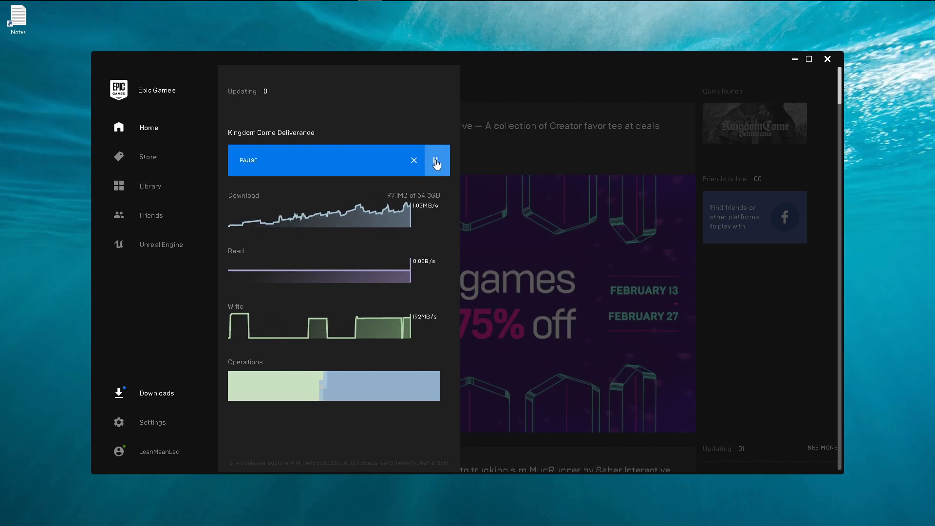
left_click(436, 159)
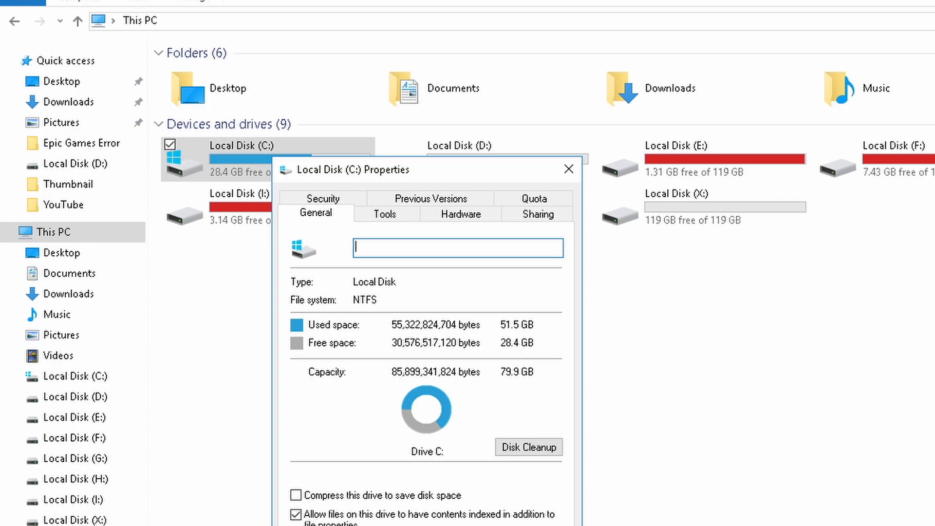
Dismiss the C: drive properties and show Local Disk (X:) with its Program Files folder.
left_click(567, 169)
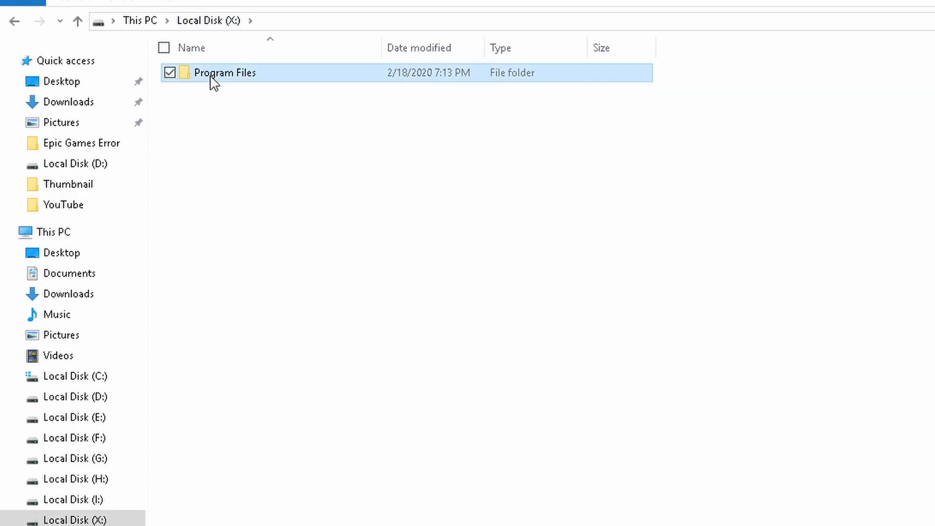
Check that KingdomComeDeliverance in X:\Program Files\Epic Games holds 124 MB, 24 files, 11 folders.
double_click(224, 73)
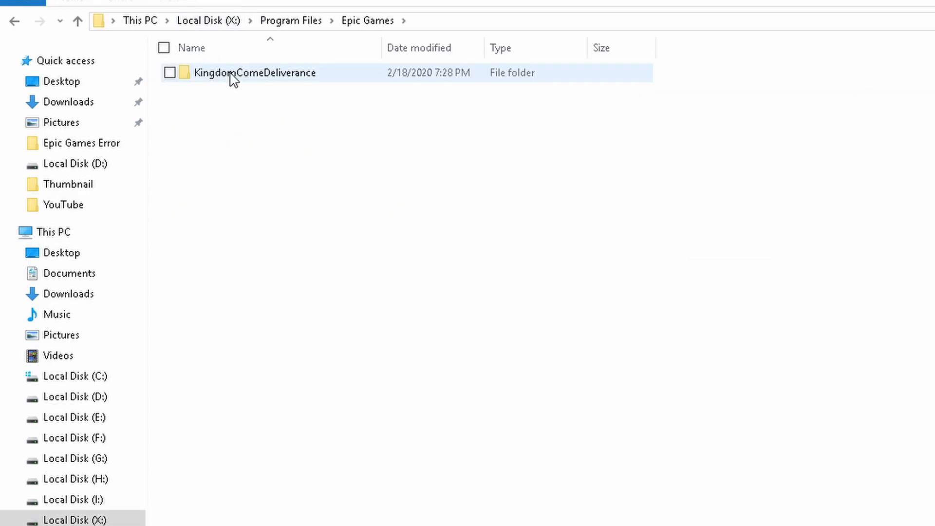
double_click(254, 72)
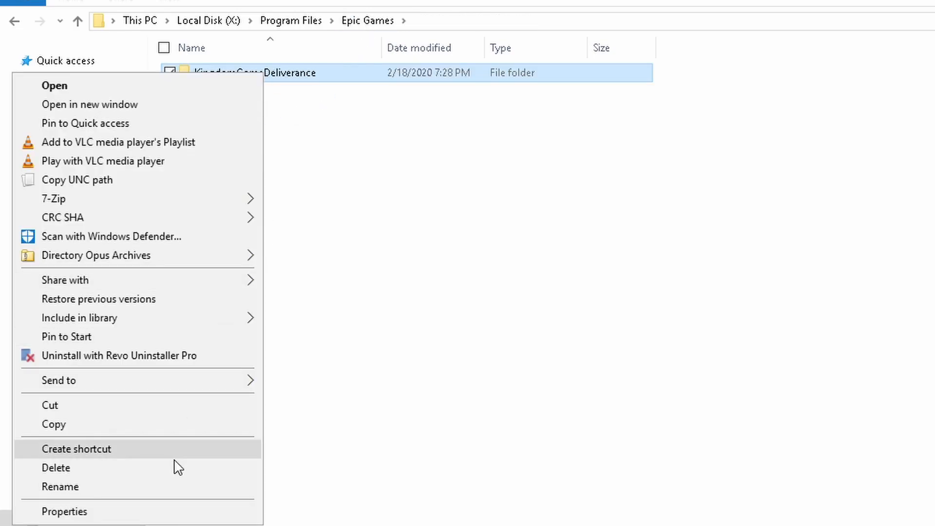
left_click(62, 511)
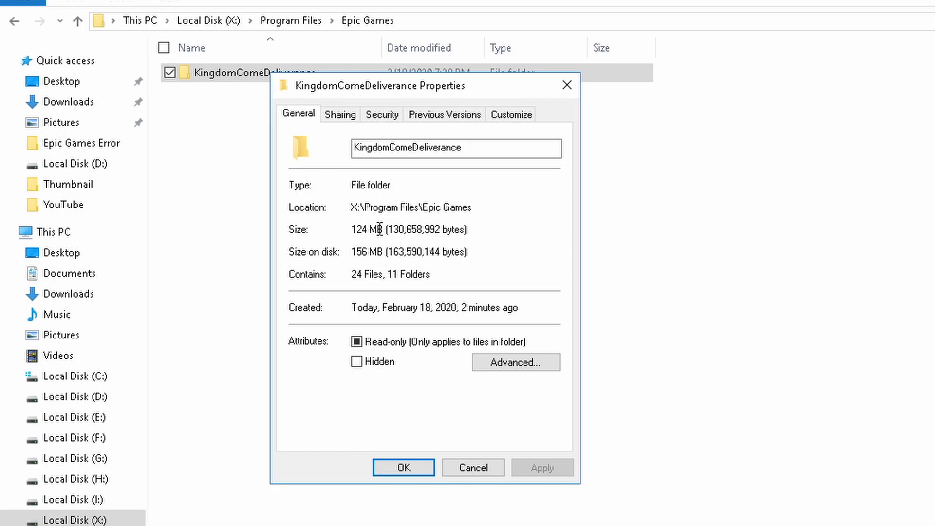
mouse_move(569, 99)
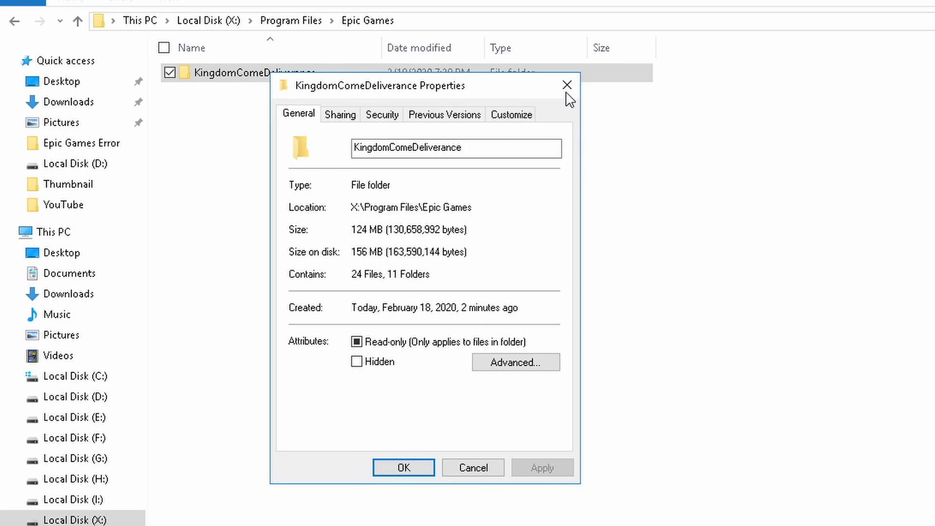
left_click(564, 85)
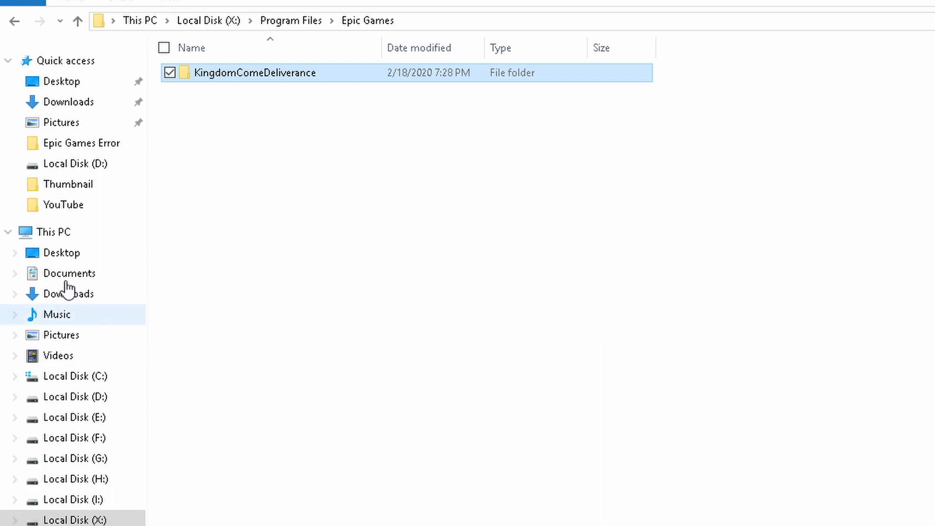
mouse_move(103, 333)
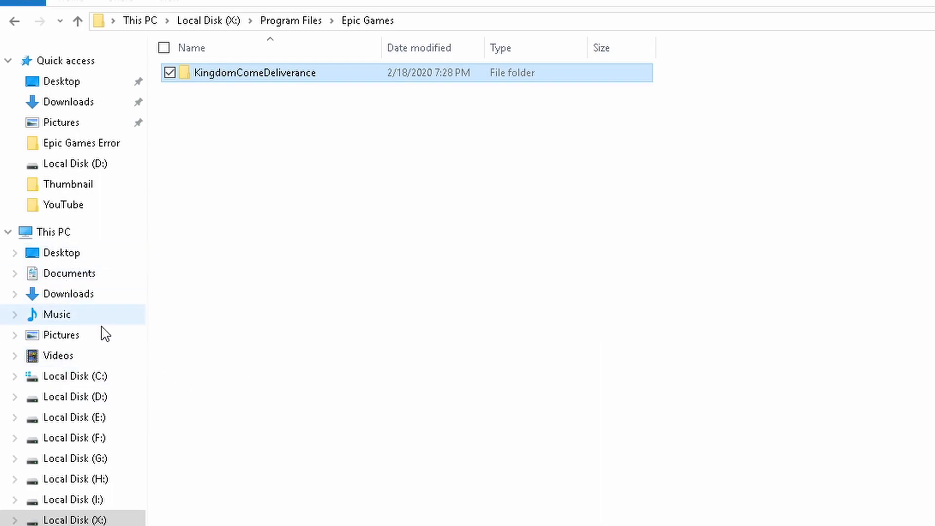
Browse C:\Program Files\Epic Games and find the same KingdomComeDeliverance folder via the junction.
left_click(74, 375)
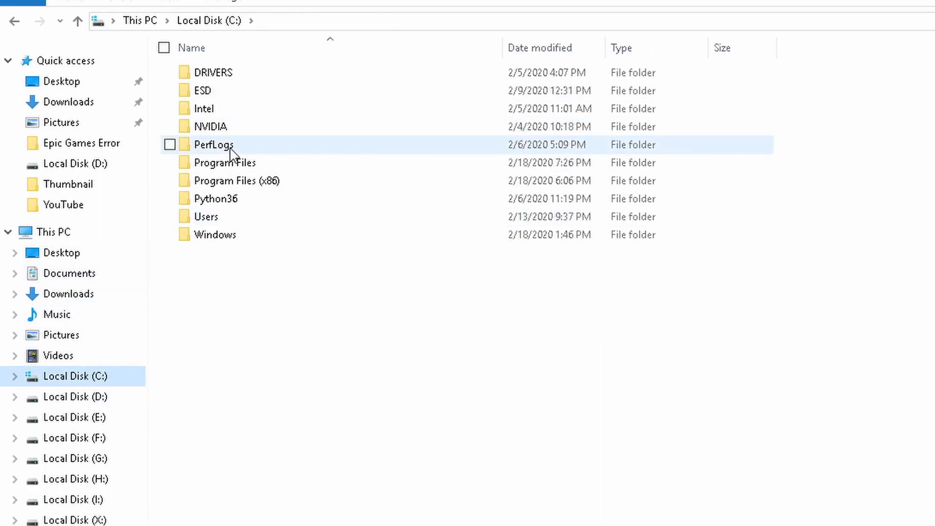
double_click(226, 161)
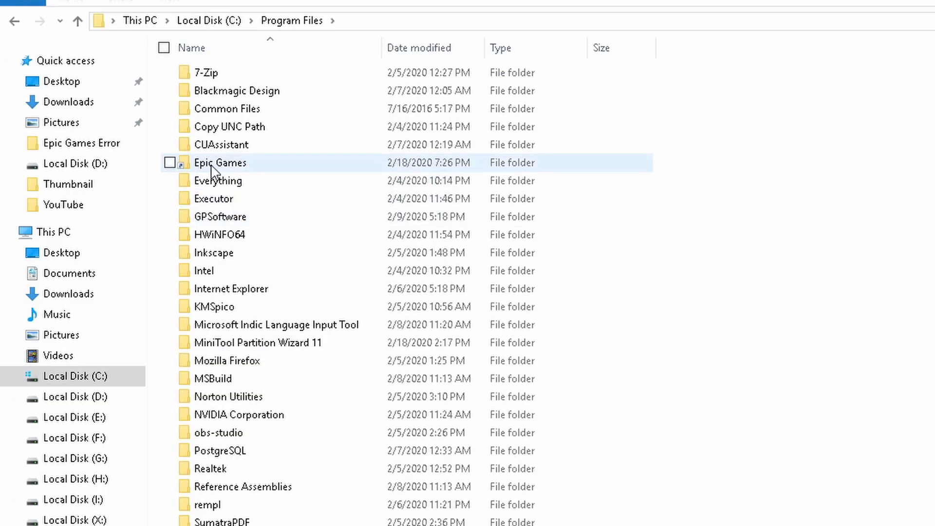
double_click(220, 163)
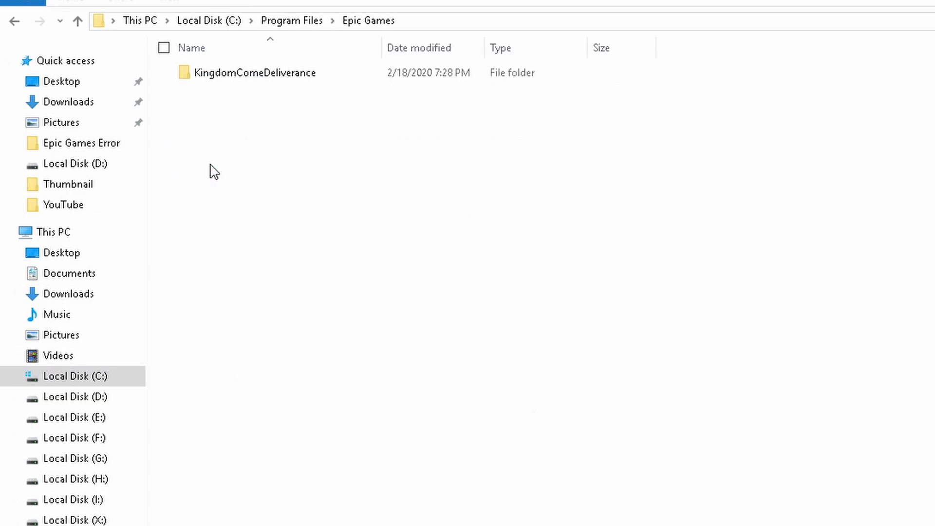
right_click(253, 72)
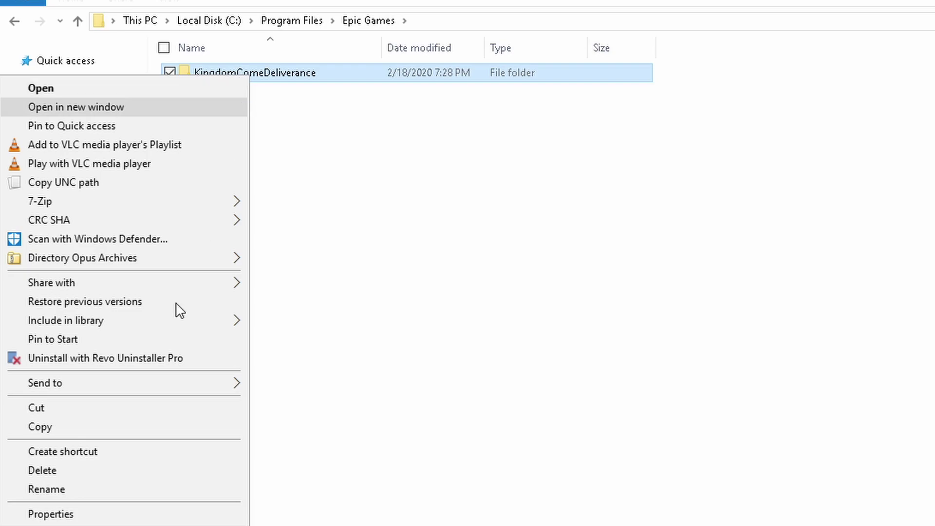
left_click(51, 513)
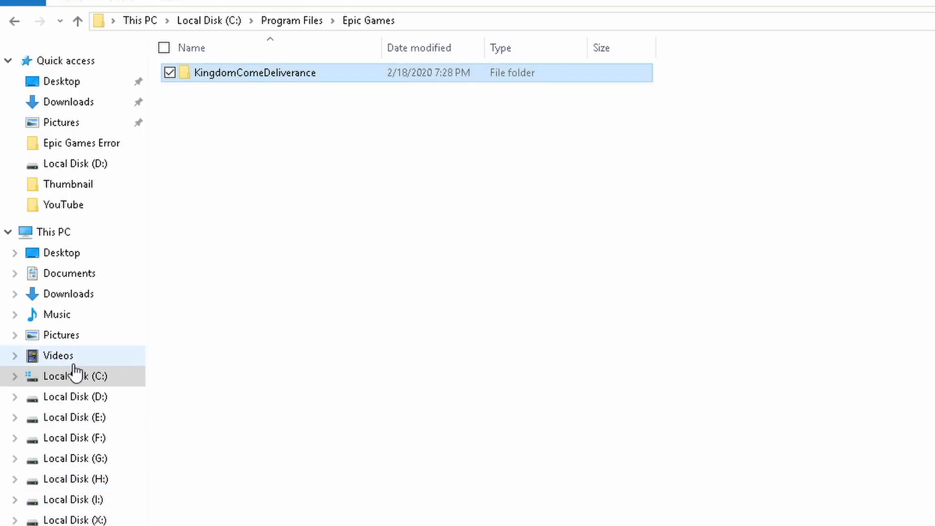
Confirm KingdomComeDeliverance under X:\Program Files\Epic Games now reports 152 MB.
left_click(74, 519)
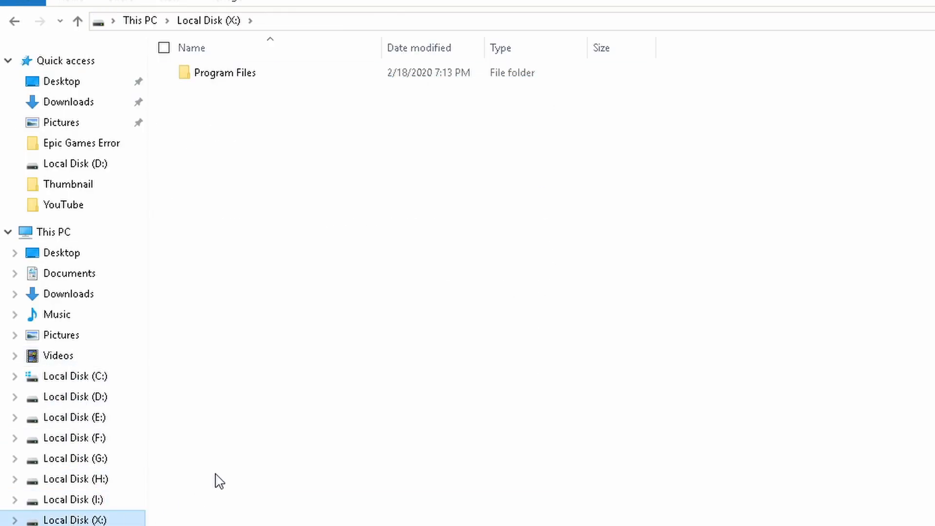
double_click(225, 72)
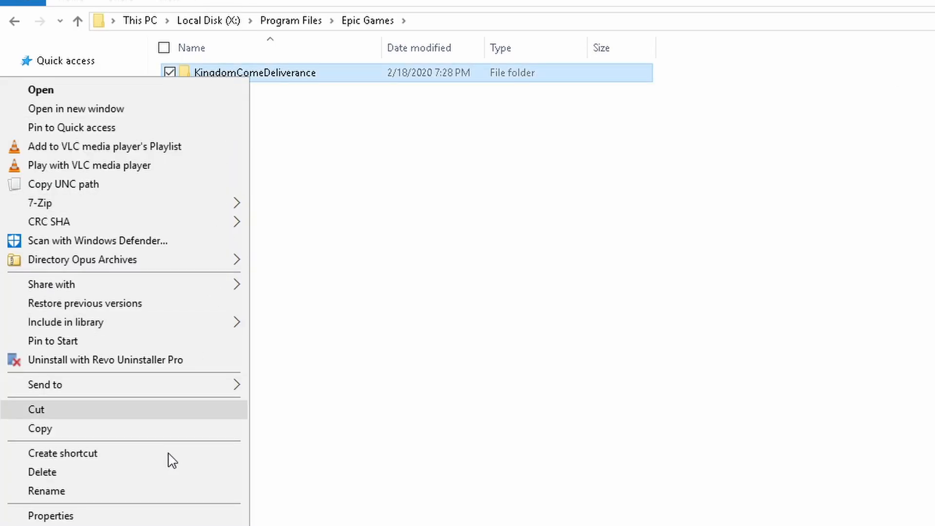
left_click(48, 515)
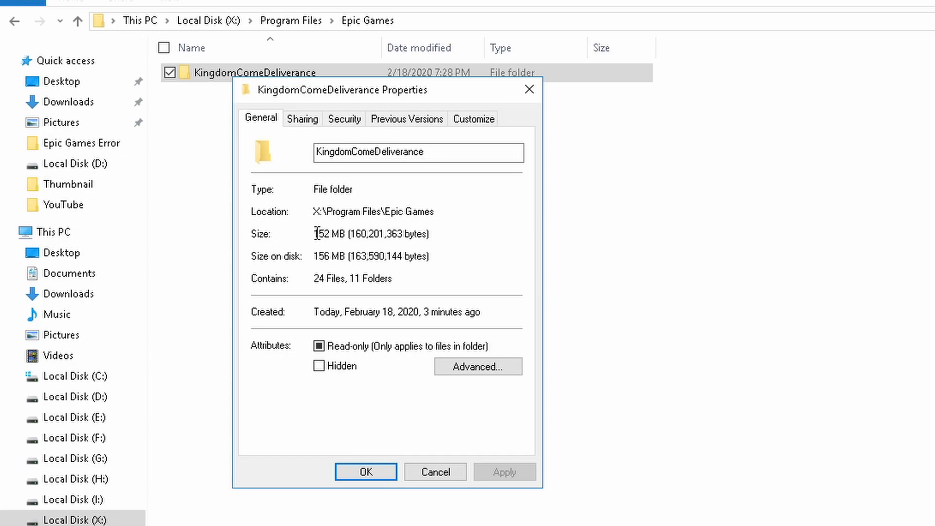
double_click(329, 234)
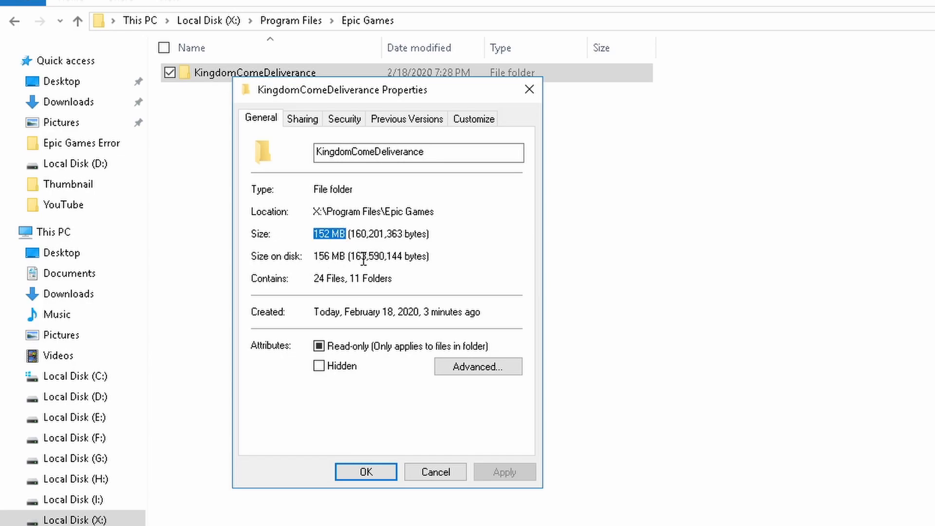
left_click(366, 471)
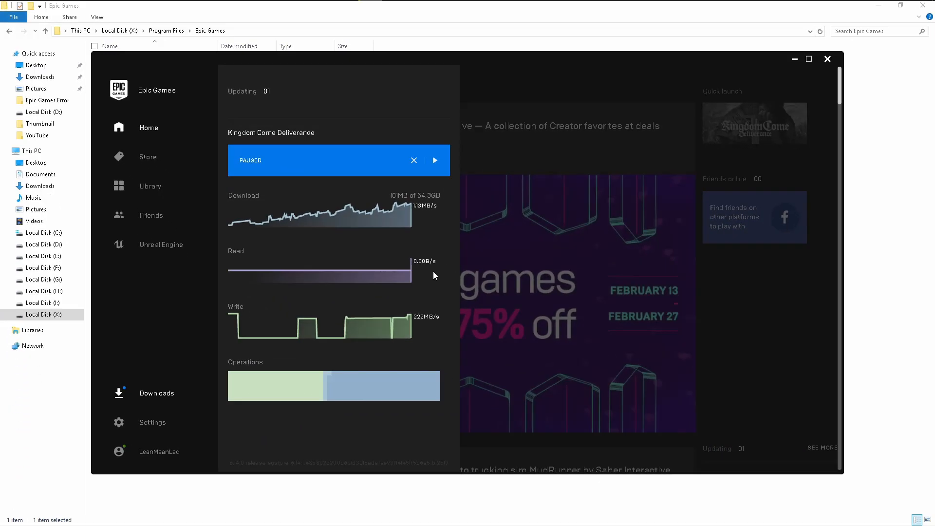
mouse_move(828, 59)
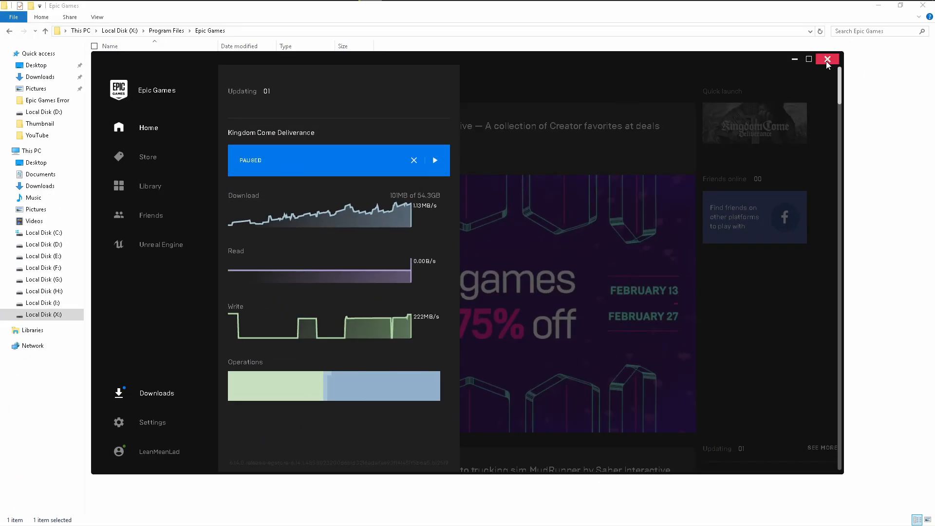
mouse_move(487, 181)
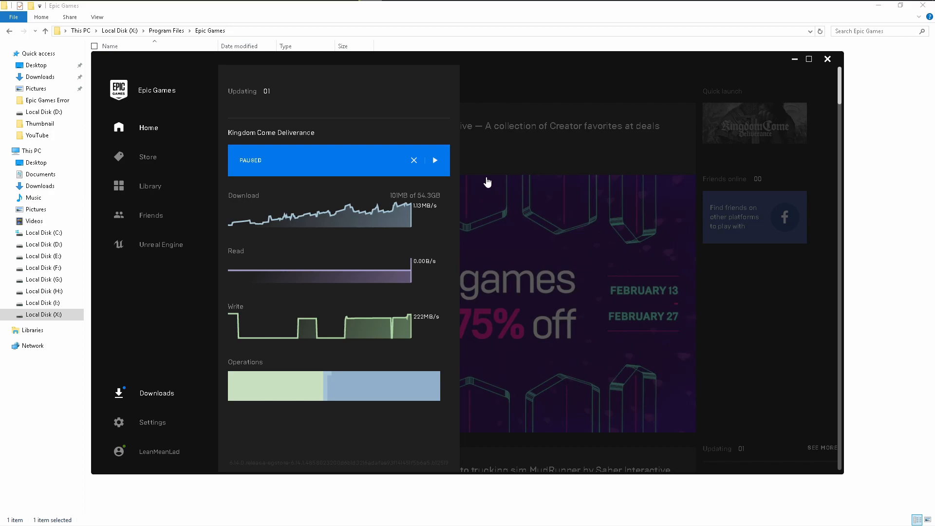
Resume the paused download past 120 MB of 54.3 GB, pause it again and close the launcher window.
left_click(436, 160)
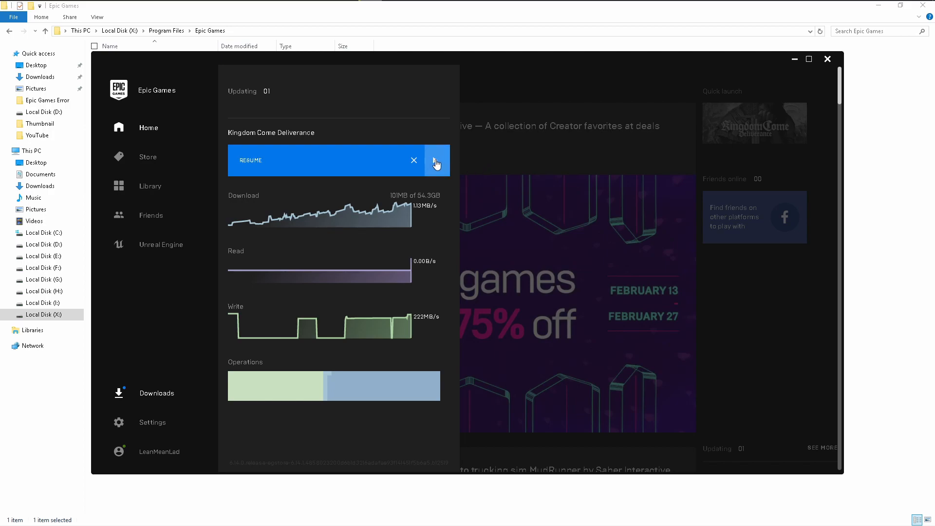
left_click(436, 160)
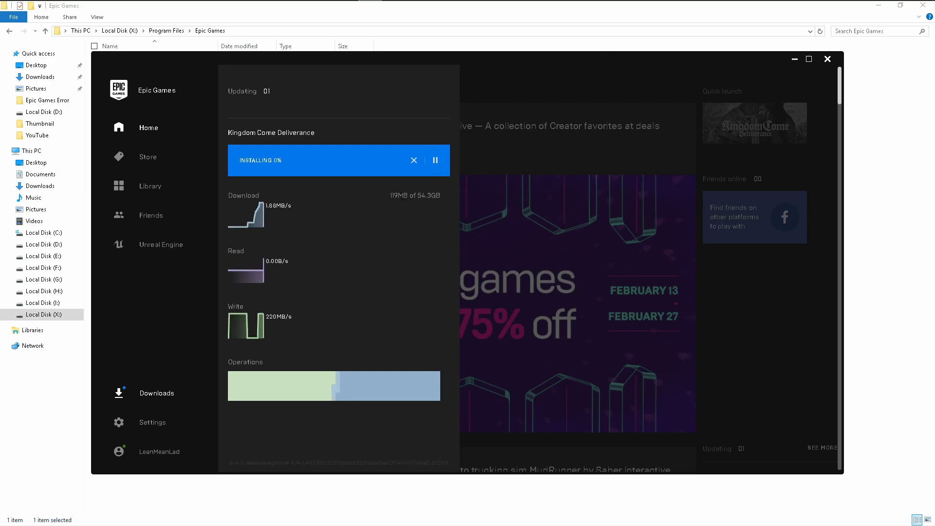
left_click(436, 160)
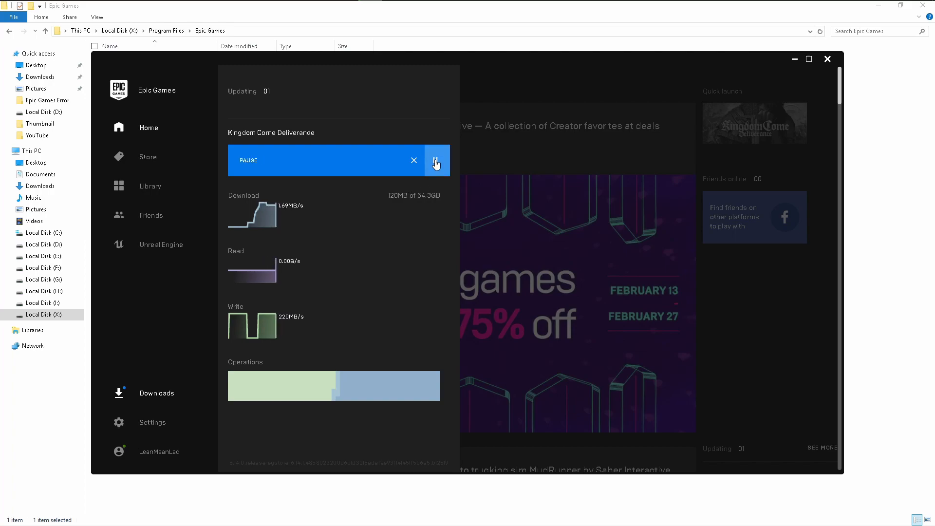
left_click(828, 59)
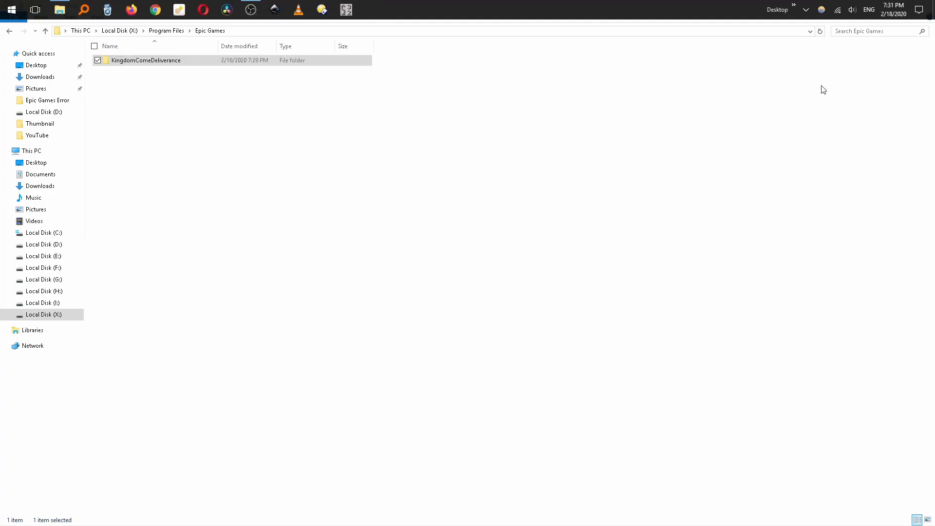
Exit Epic Games Launcher from the system tray, then start it again on its Home page.
left_click(807, 10)
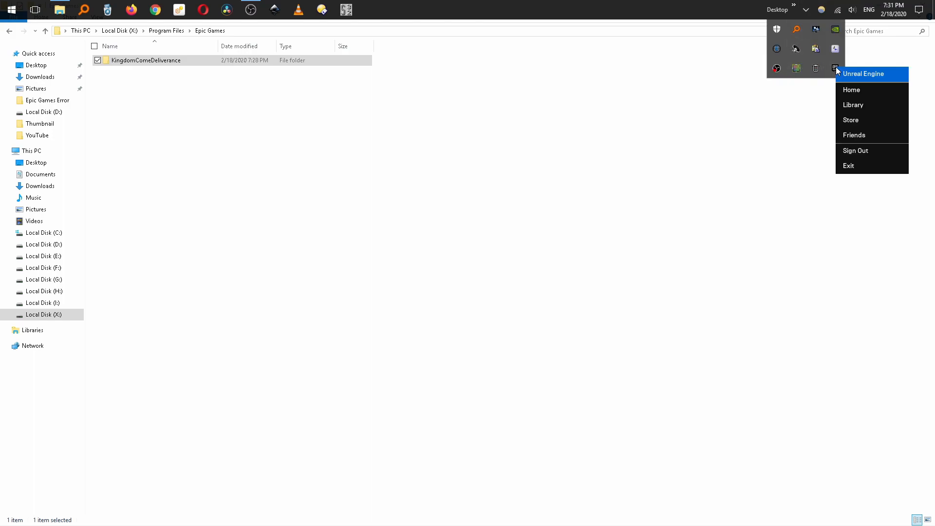
mouse_move(861, 169)
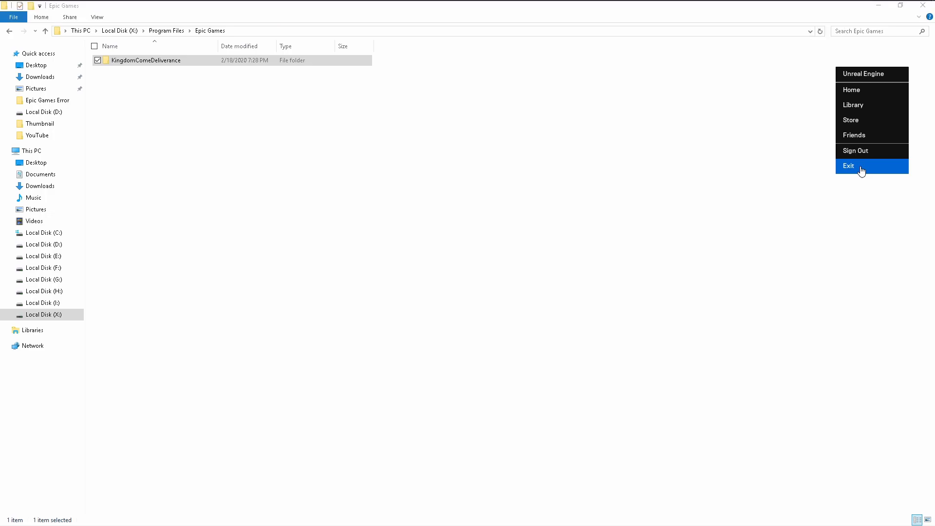
left_click(848, 165)
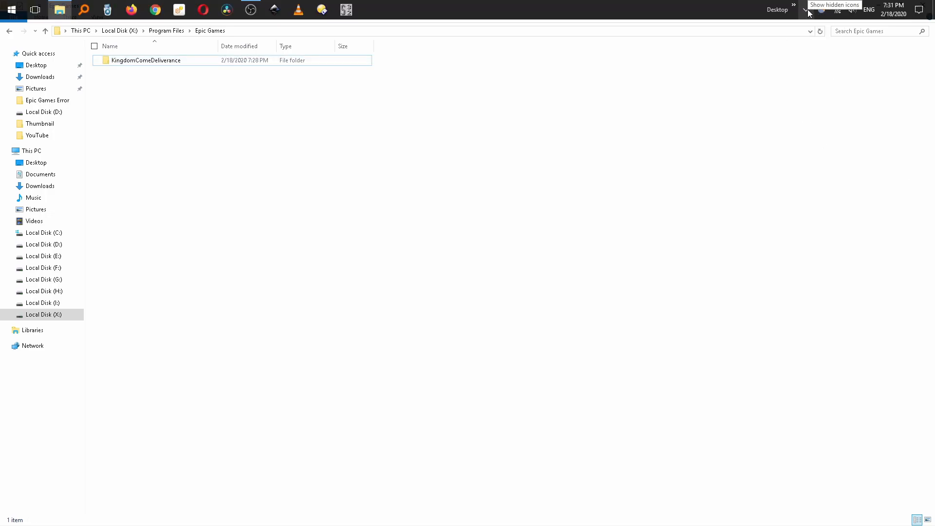
left_click(809, 12)
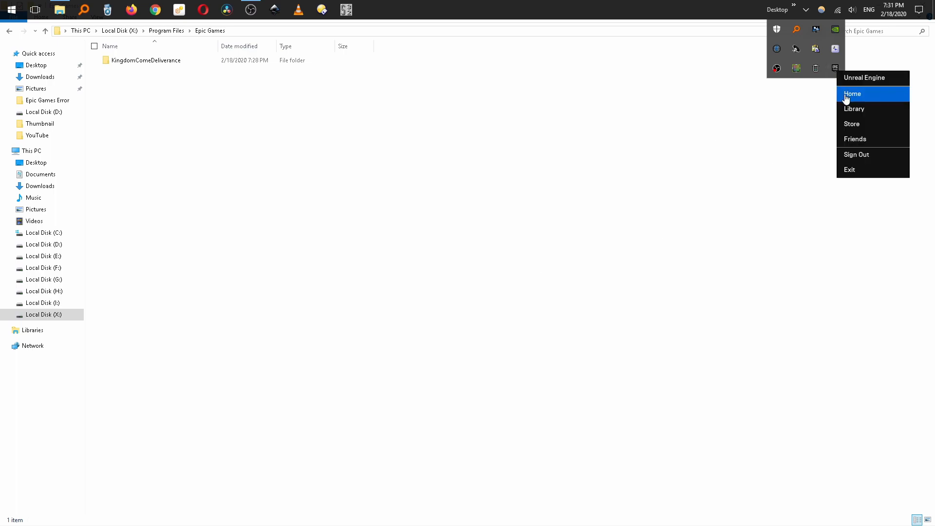
left_click(853, 94)
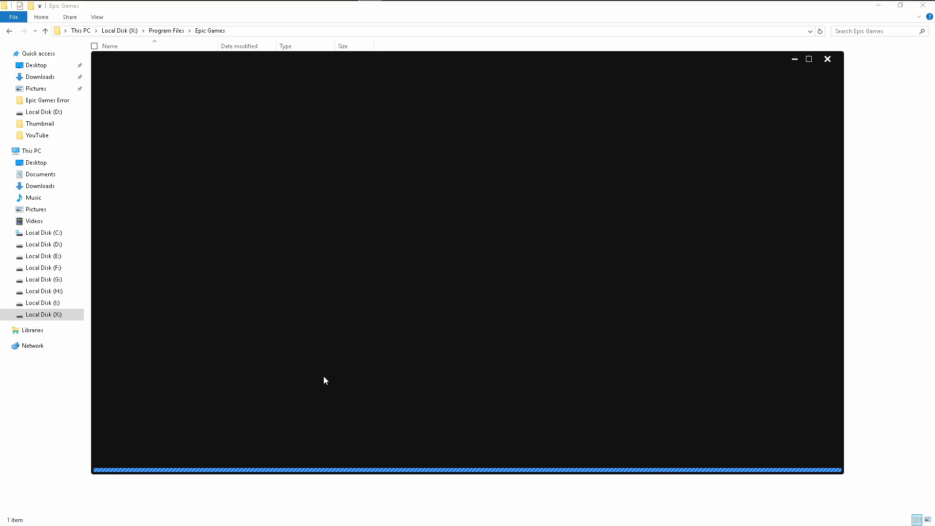
mouse_move(382, 237)
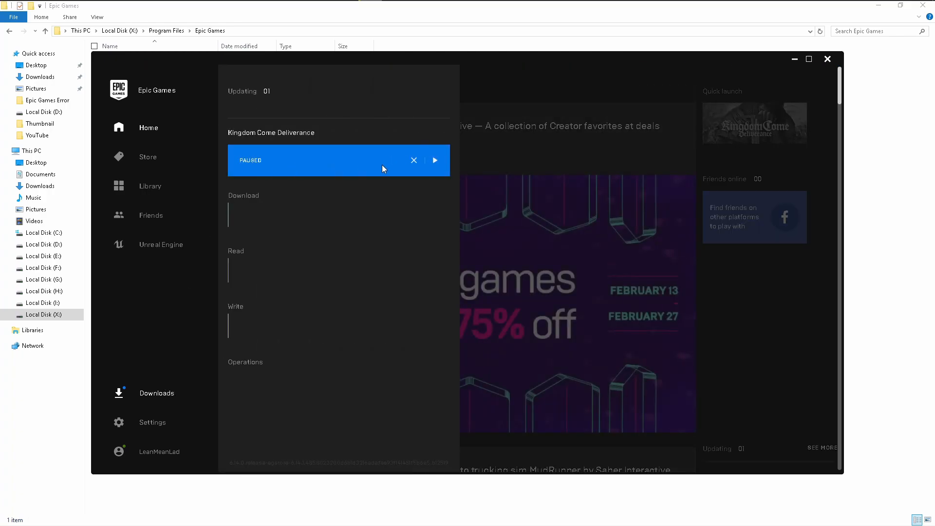
Resume the download to 169 MB of 54.3 GB, pause it, and close the launcher window.
left_click(435, 160)
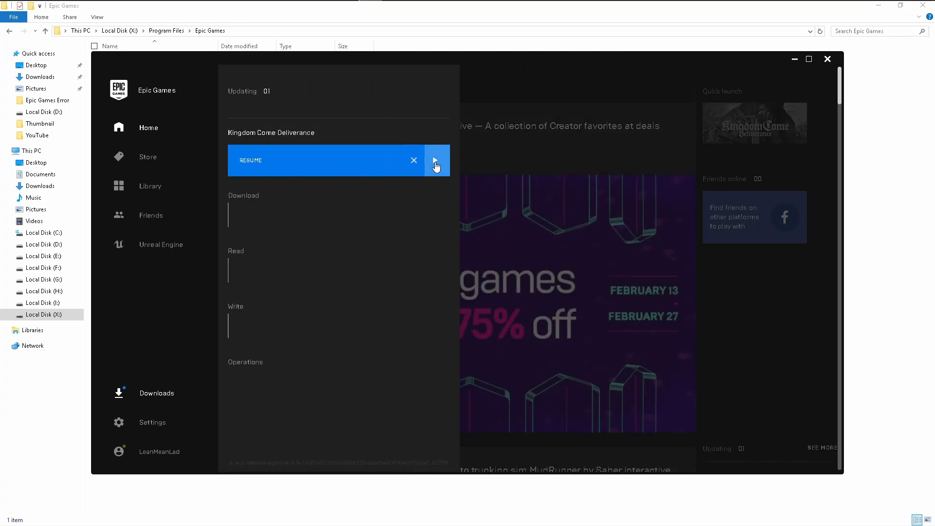
left_click(436, 160)
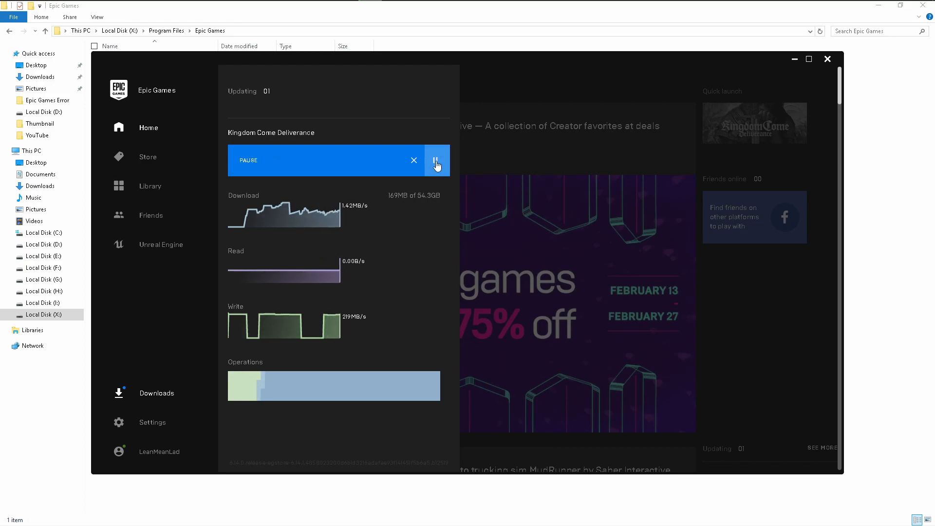
left_click(436, 160)
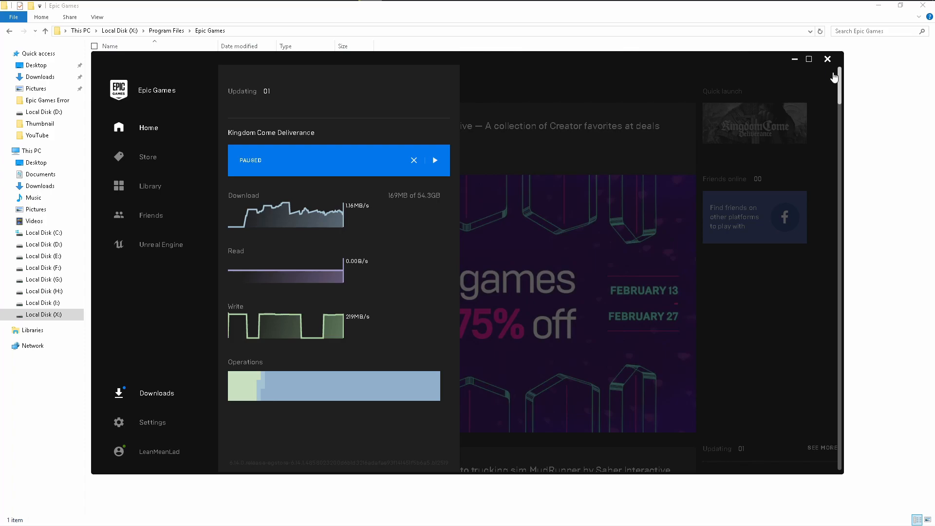
left_click(827, 58)
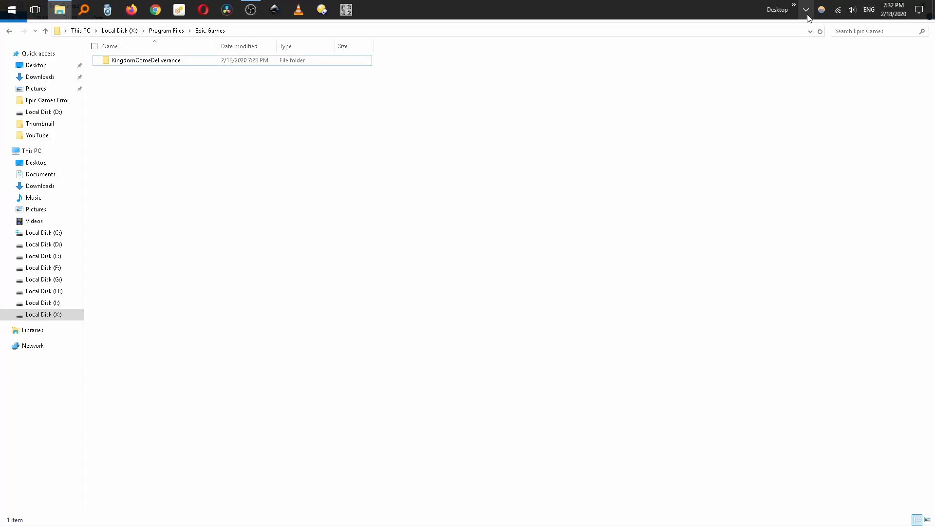